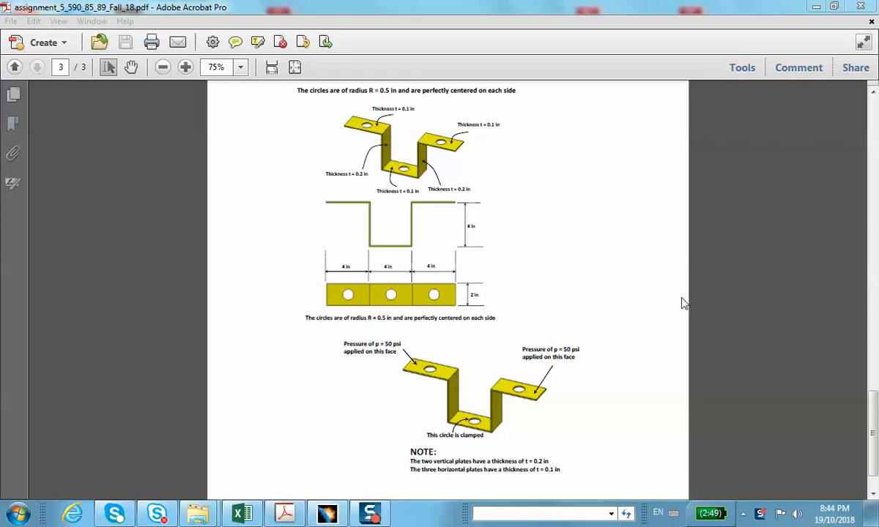
mouse_move(482, 282)
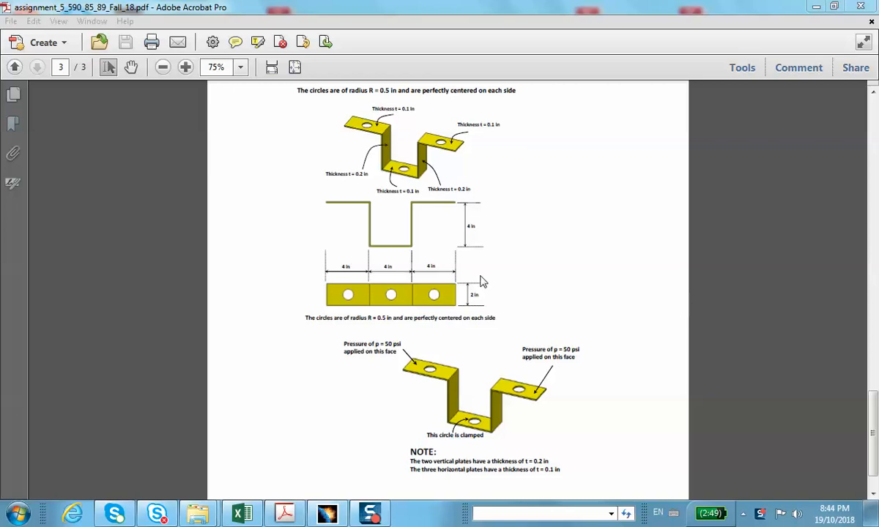
mouse_move(389, 295)
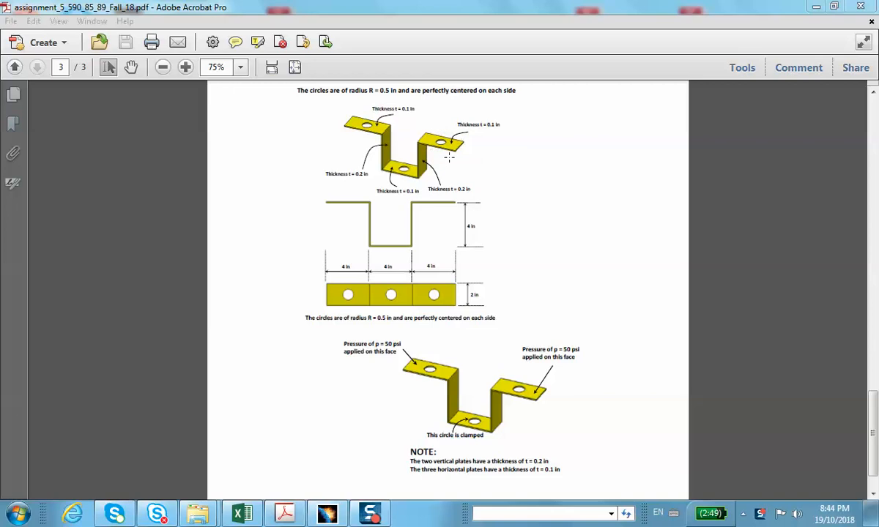
mouse_move(463, 175)
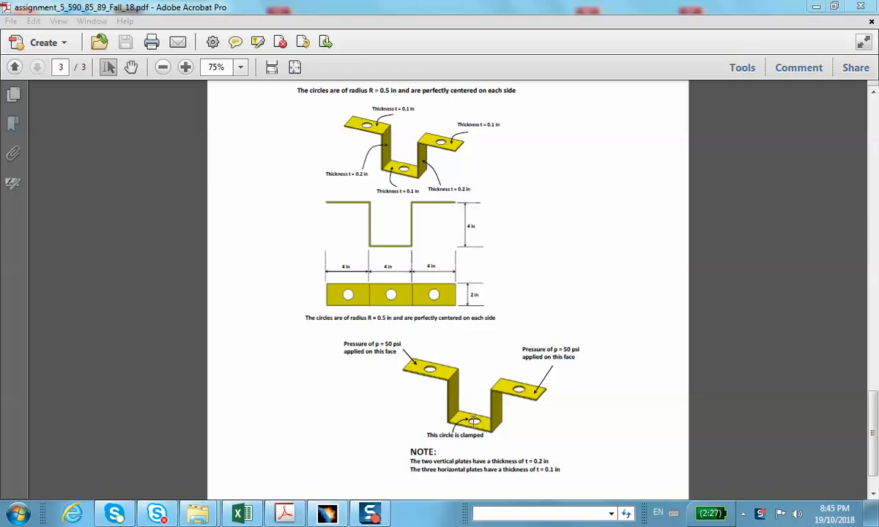
mouse_move(443, 355)
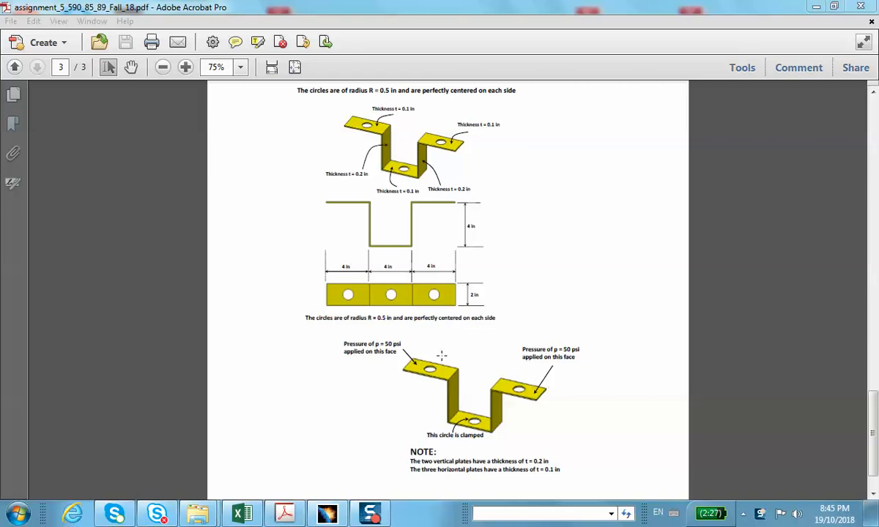
mouse_move(522, 371)
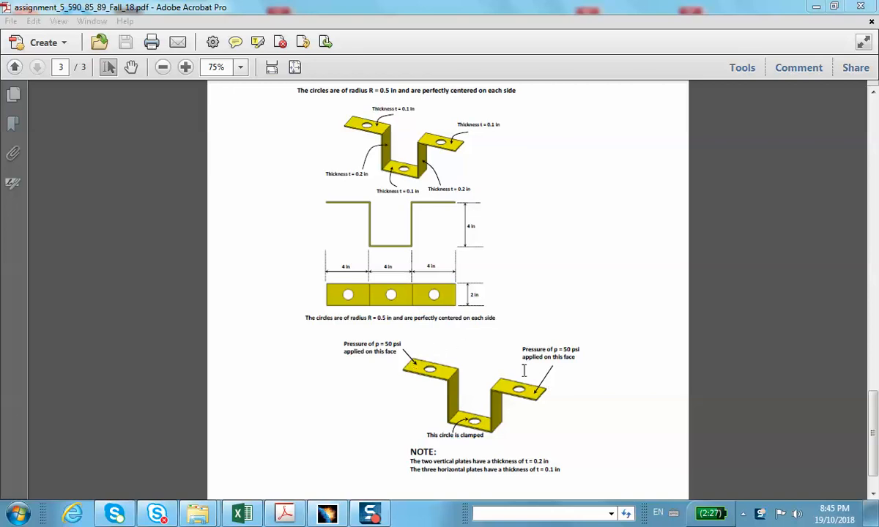
mouse_move(538, 367)
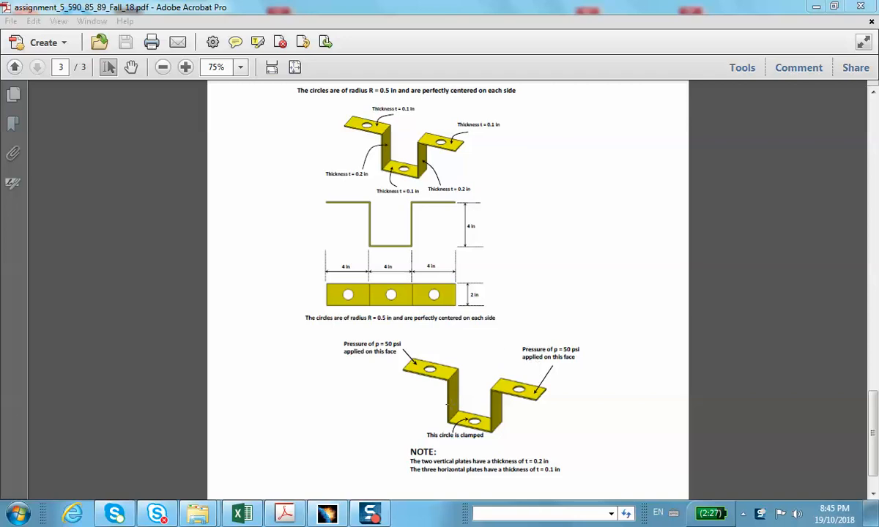
mouse_move(467, 381)
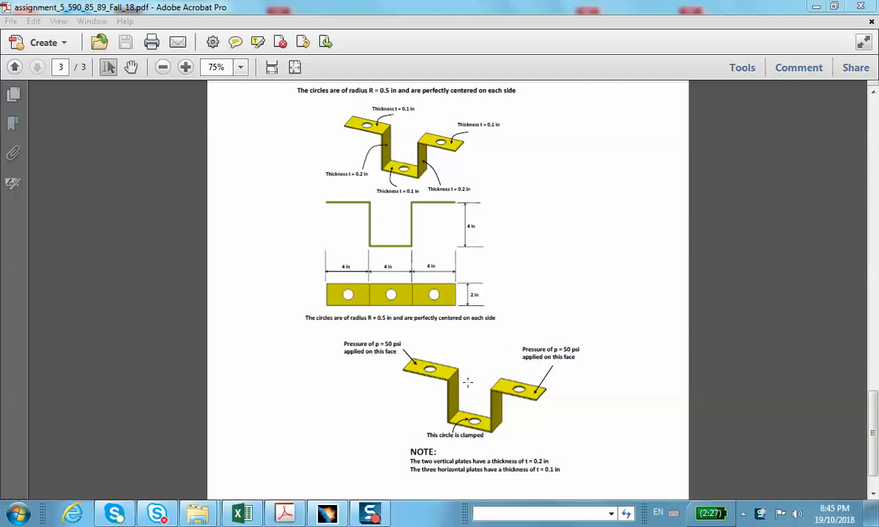
mouse_move(492, 373)
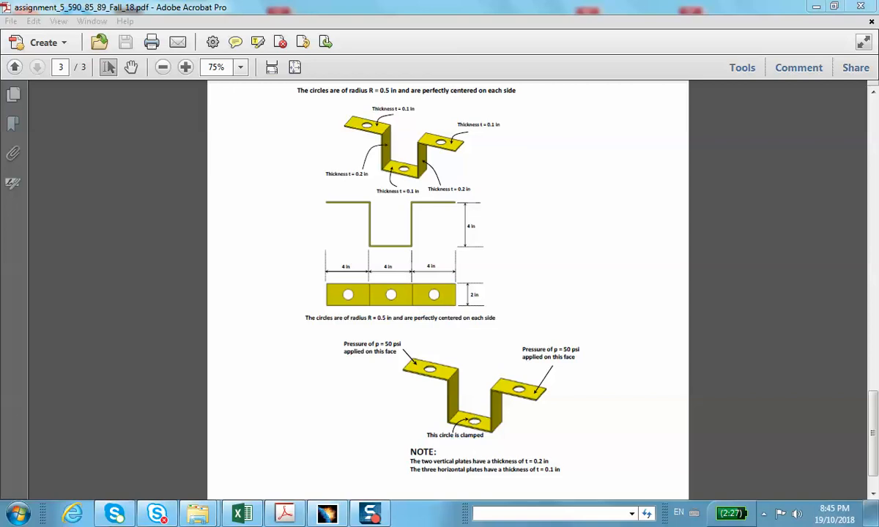
Step: Draw the stepped five-line side profile in a new sketch on the yz plane
left_click(324, 511)
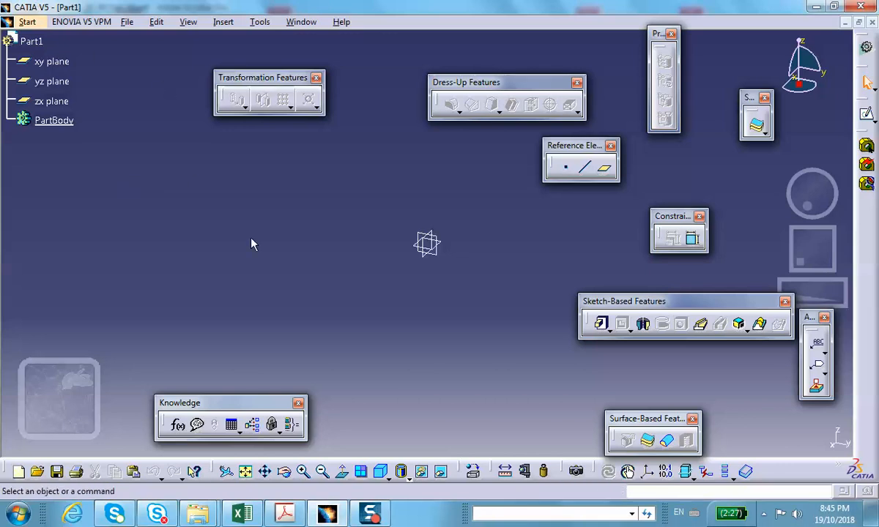
mouse_move(435, 244)
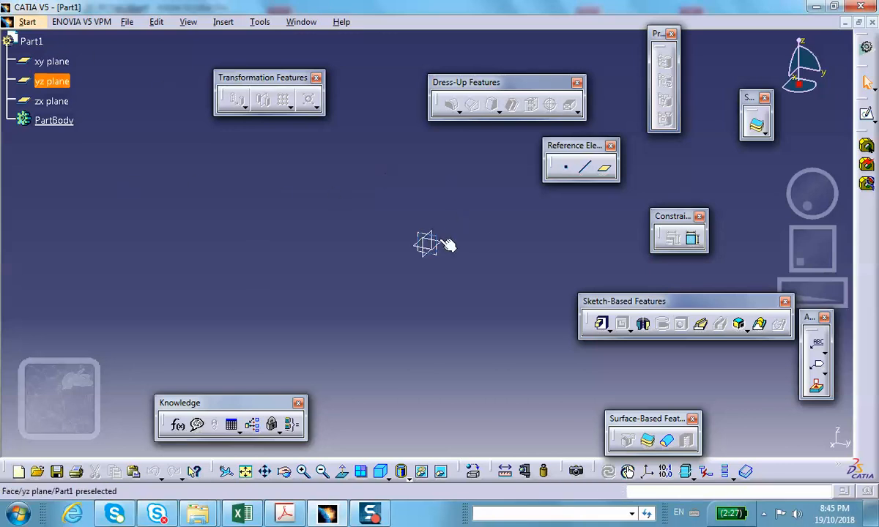
left_click(427, 244)
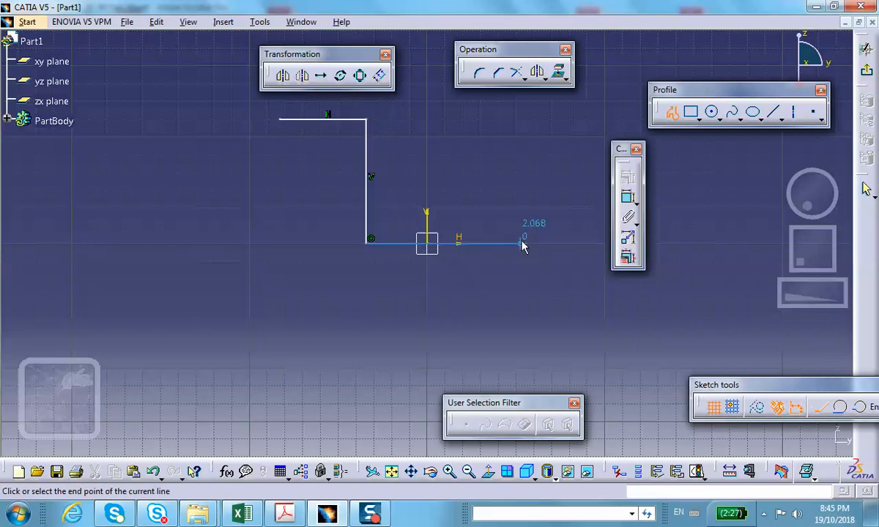
left_click(520, 240)
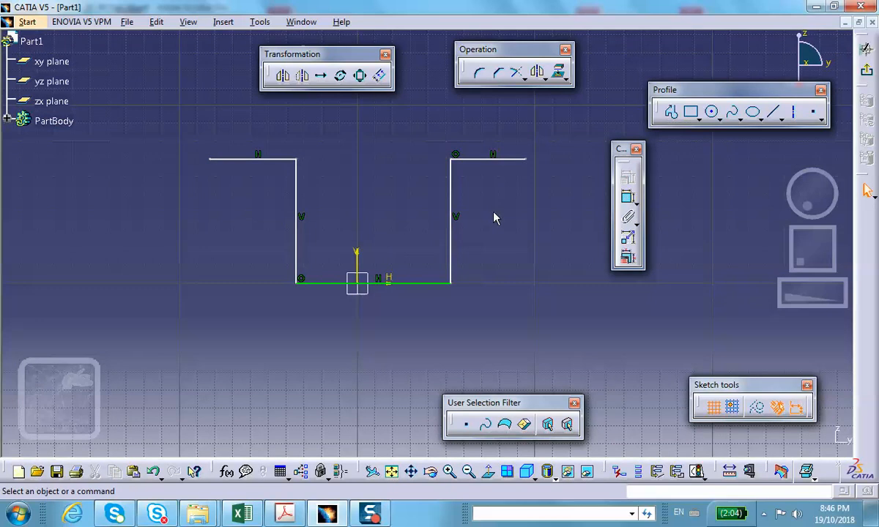
mouse_move(297, 182)
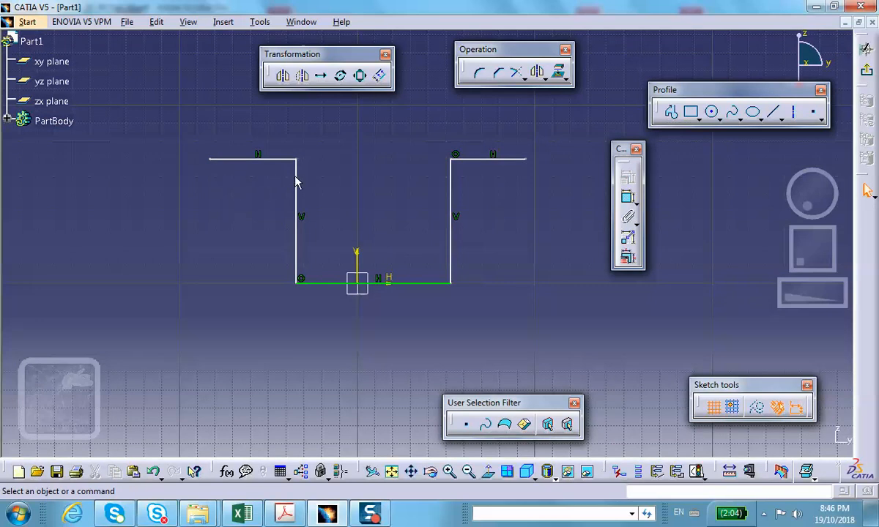
Step: Constrain the two vertical walls, then the two top flanges, via Constraints Defined in Dialog Box
left_click(297, 212)
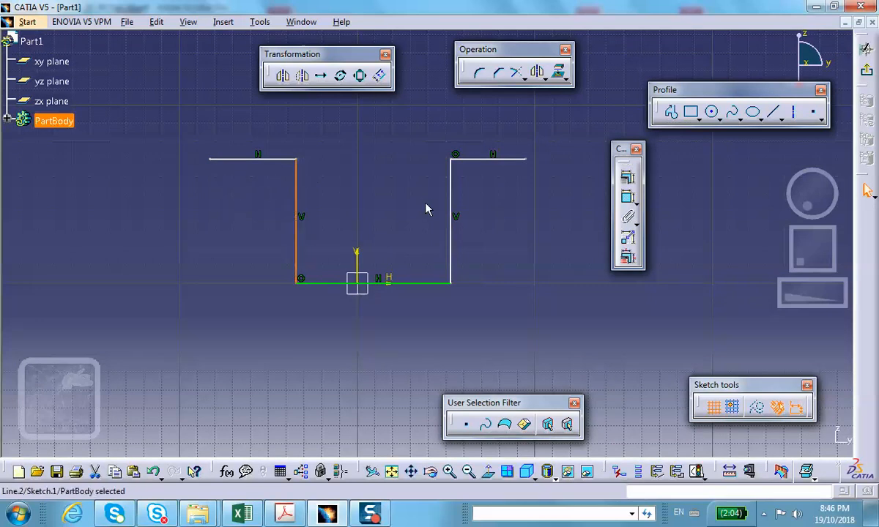
mouse_move(442, 226)
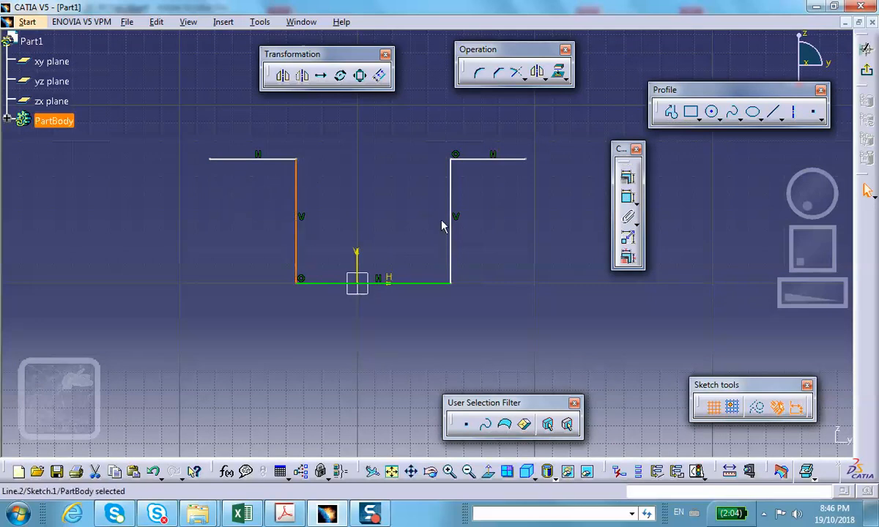
mouse_move(450, 212)
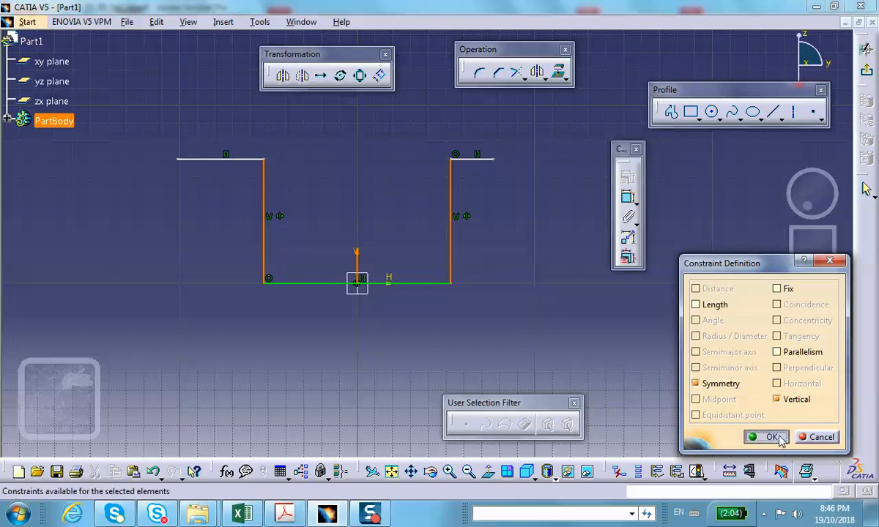
left_click(764, 437)
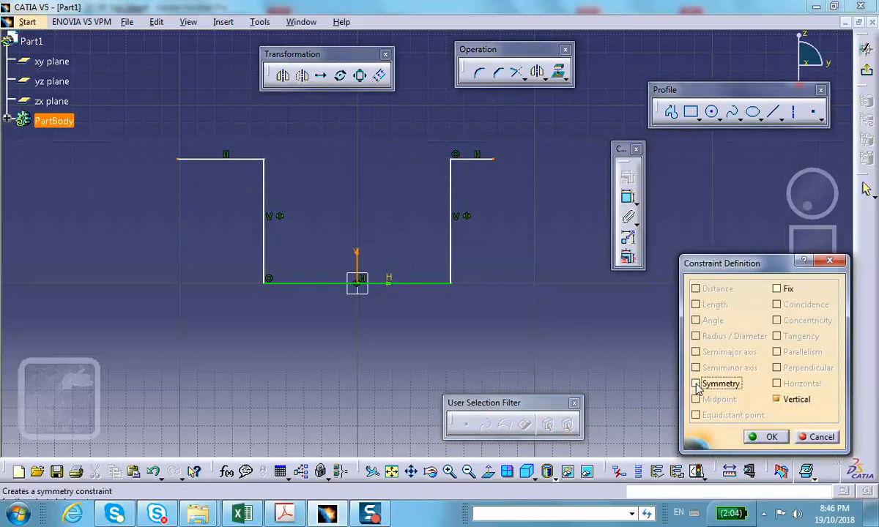
left_click(766, 436)
type("4")
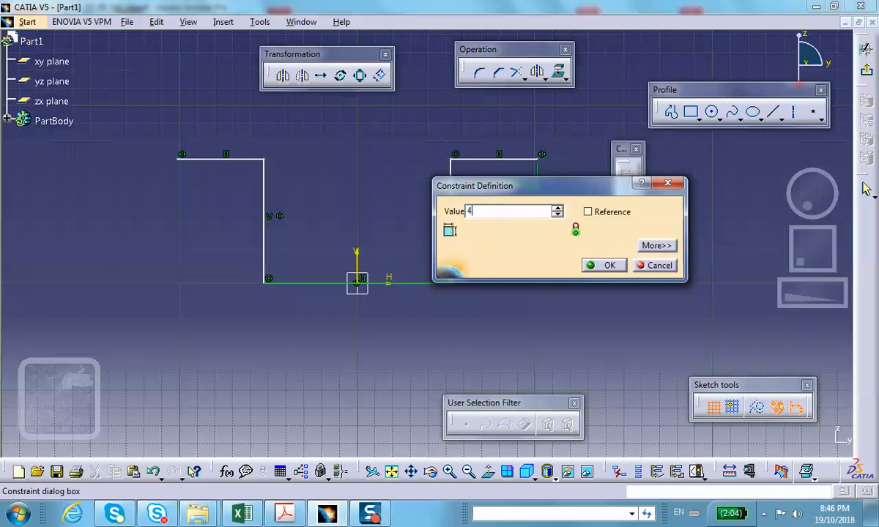
Step: Set the profile widths to 4 in and the wall height to 2.75, then exit the sketch
left_click(609, 265)
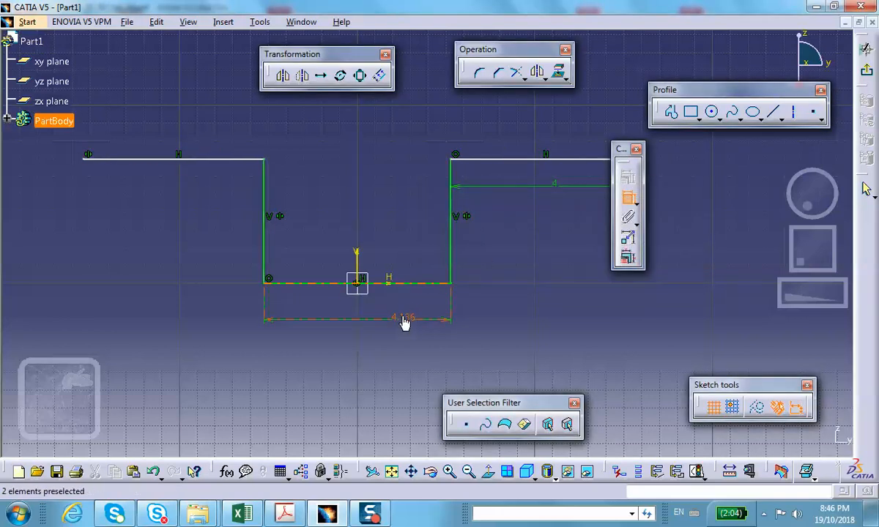
double_click(403, 316)
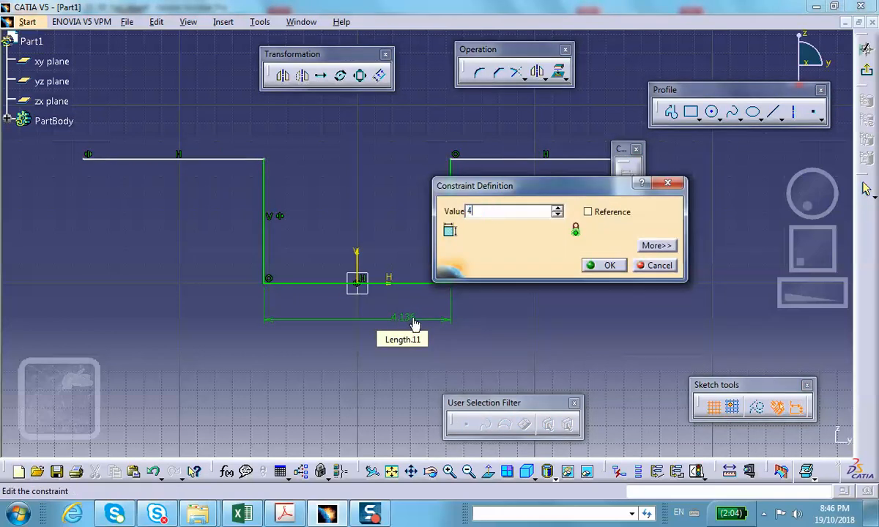
left_click(603, 265)
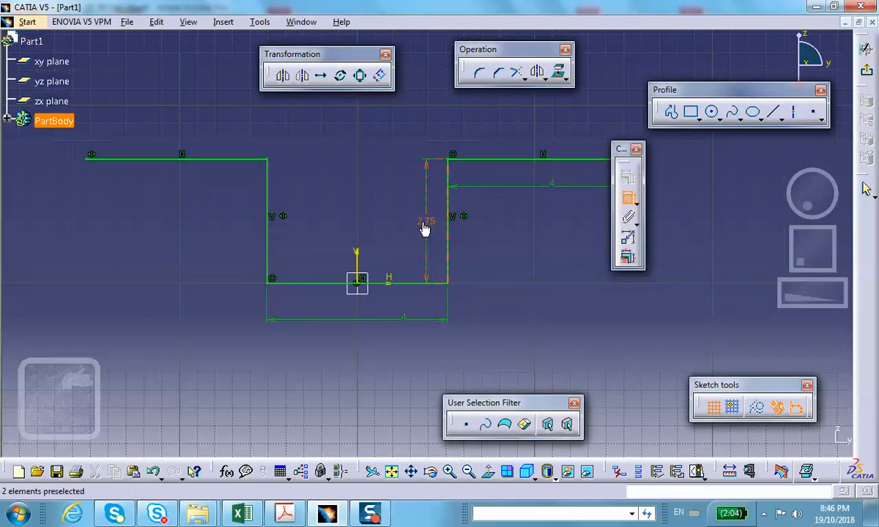
mouse_move(426, 226)
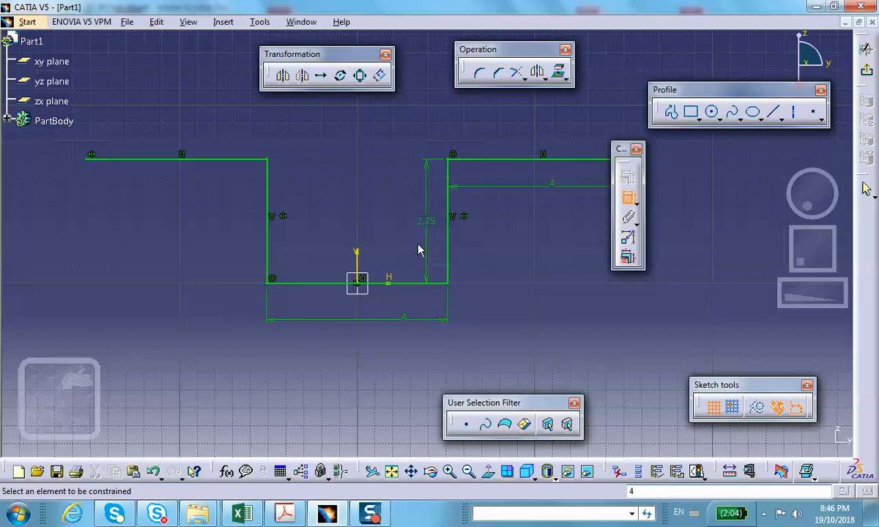
double_click(425, 220)
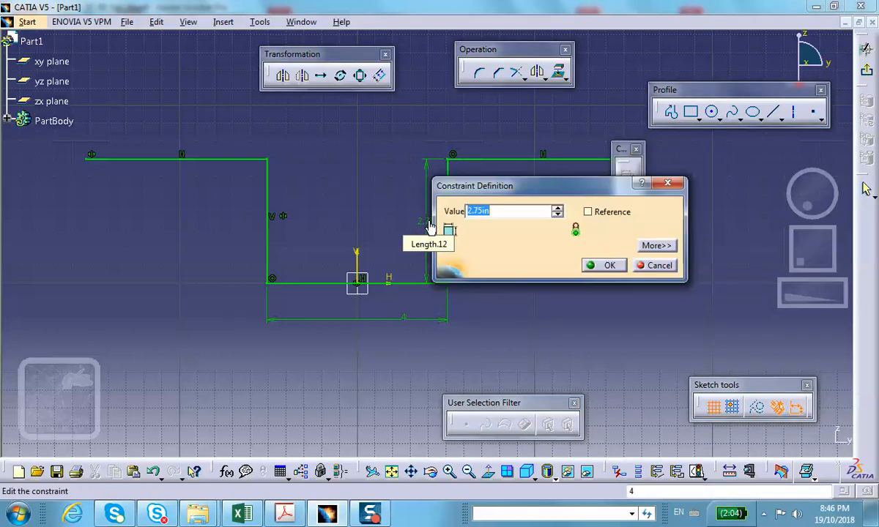
left_click(604, 265)
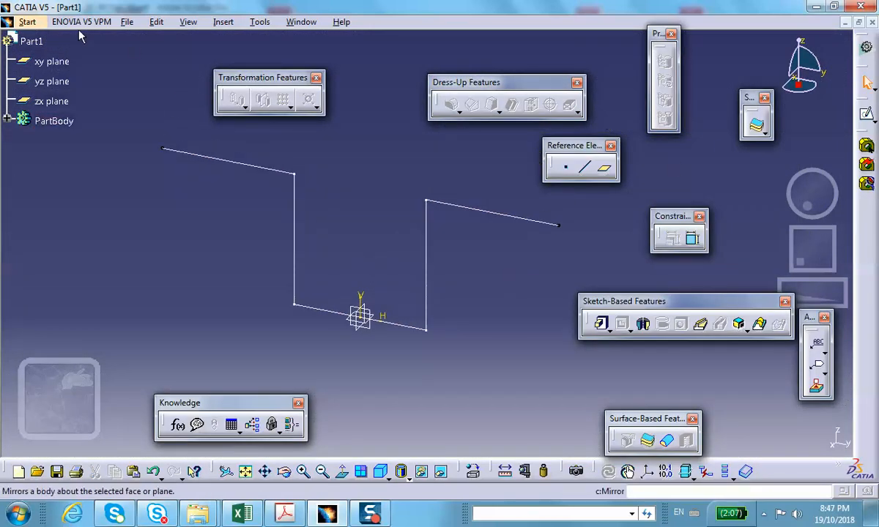
Step: In Wireframe and Surface Design, extrude the Z-profile into a surface 2 deep each way
left_click(27, 21)
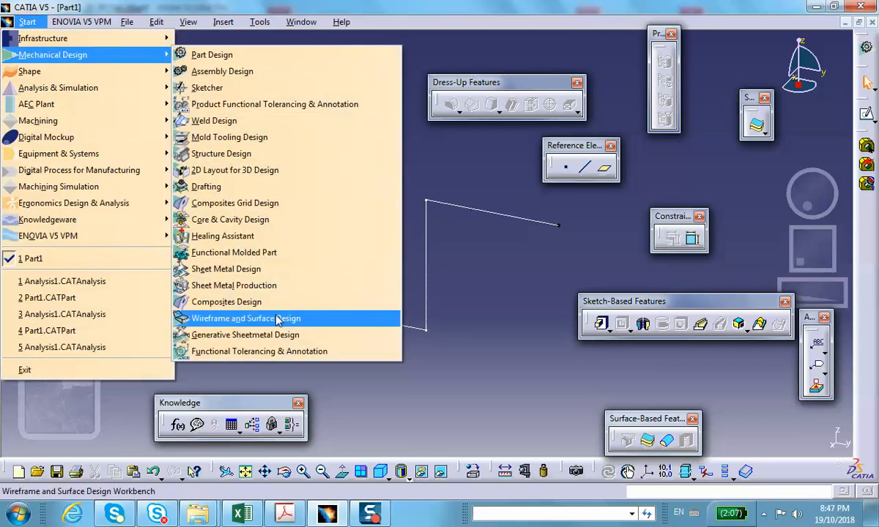
left_click(246, 318)
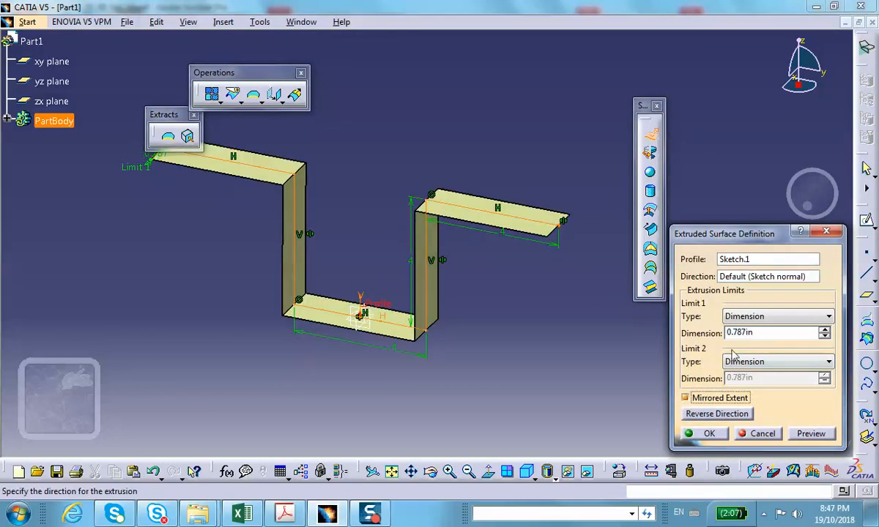
type("2")
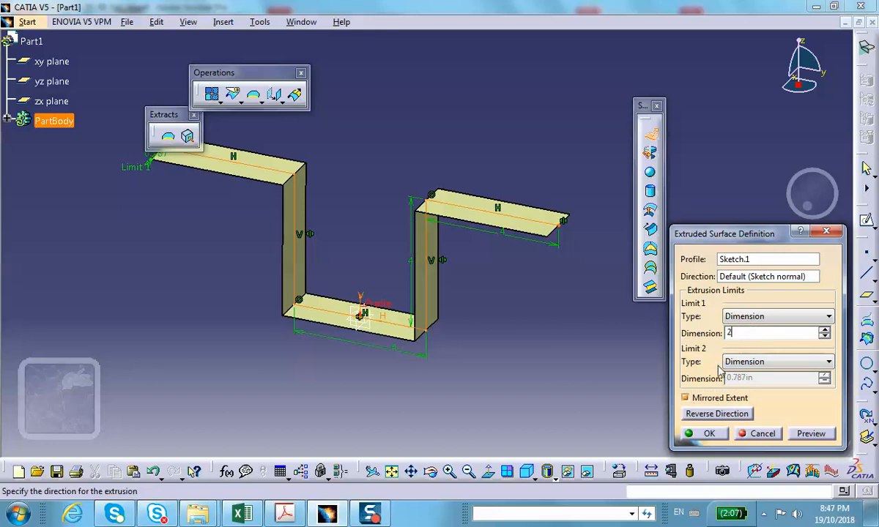
left_click(708, 434)
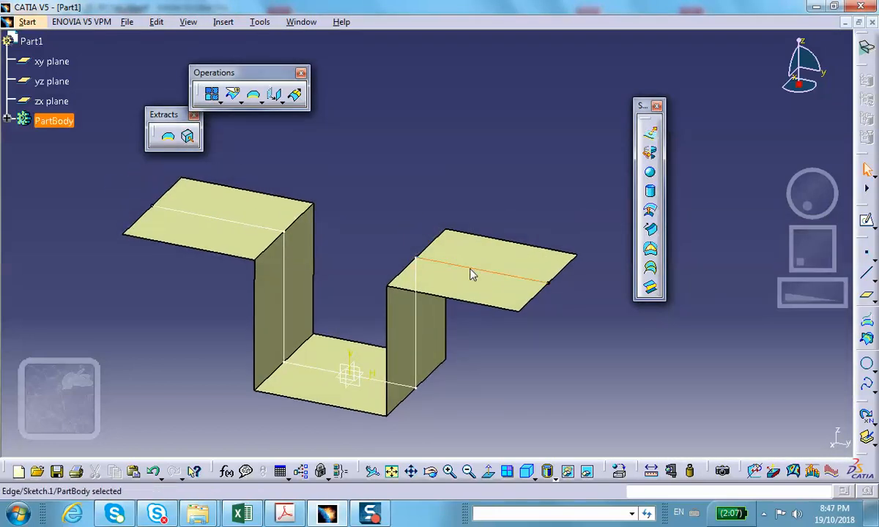
Step: Delete the leftover sketch edge from view
right_click(472, 274)
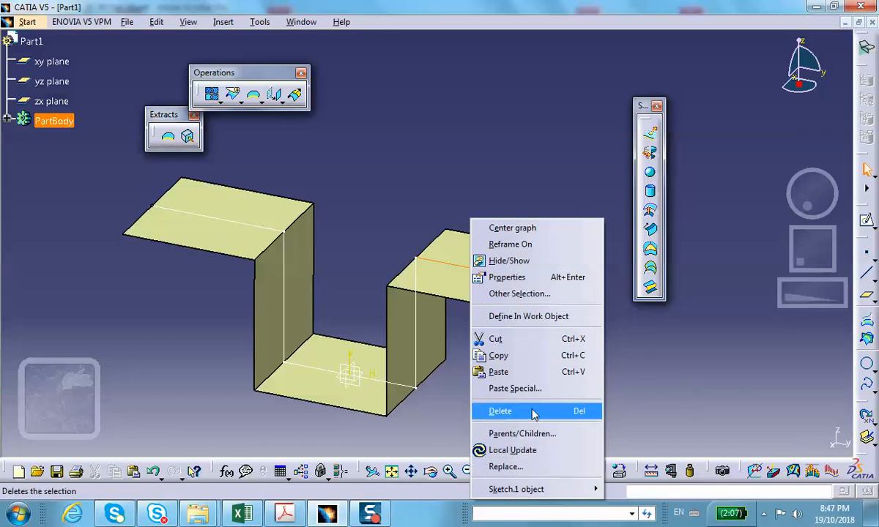
left_click(500, 411)
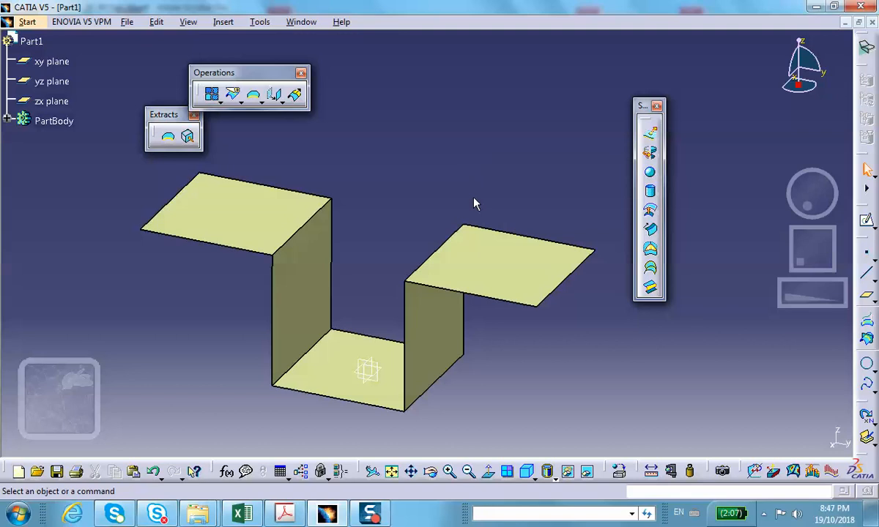
mouse_move(545, 160)
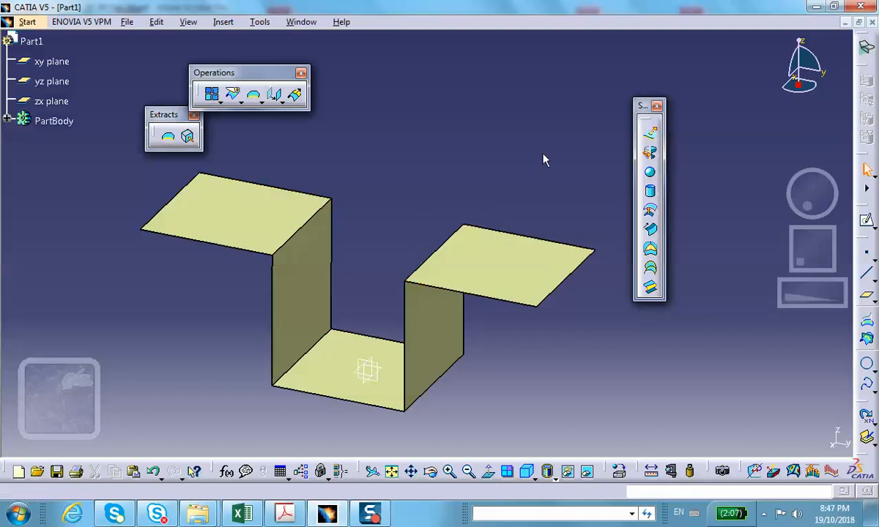
Step: Sketch a circle on the right flange and set its diameter to 1 in
left_click(498, 260)
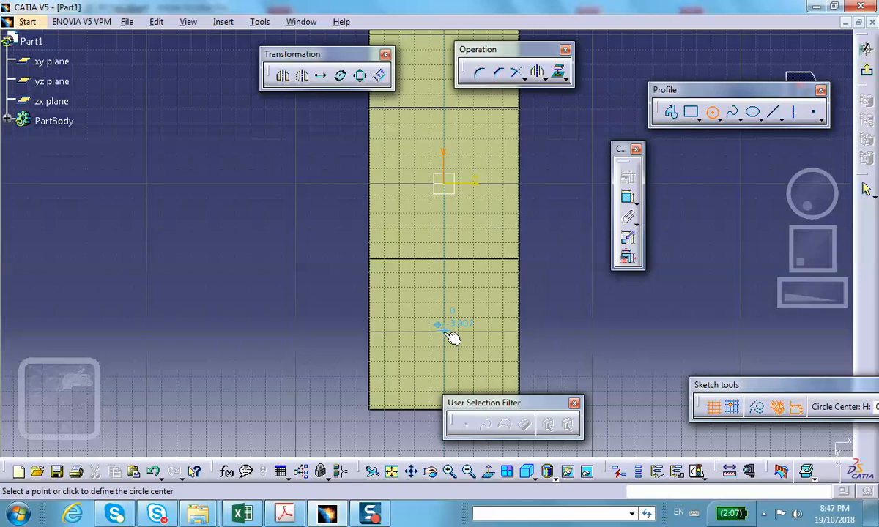
left_click(448, 325)
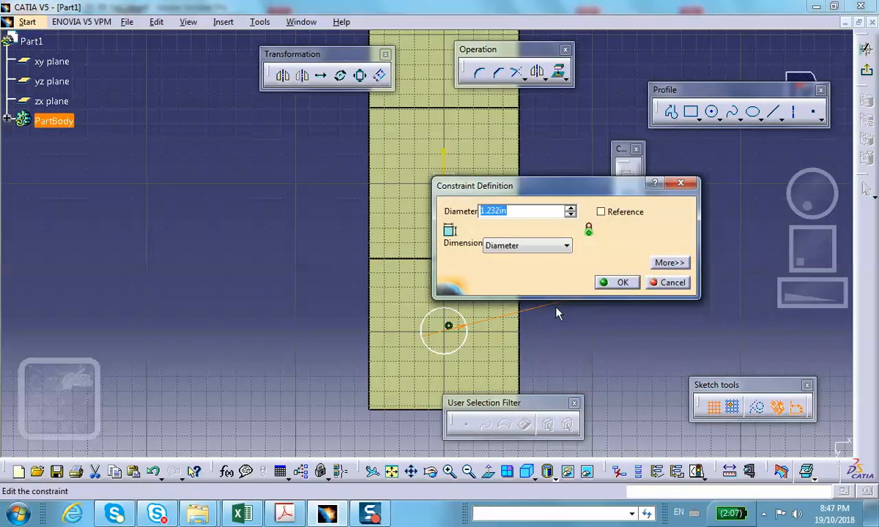
type("1in")
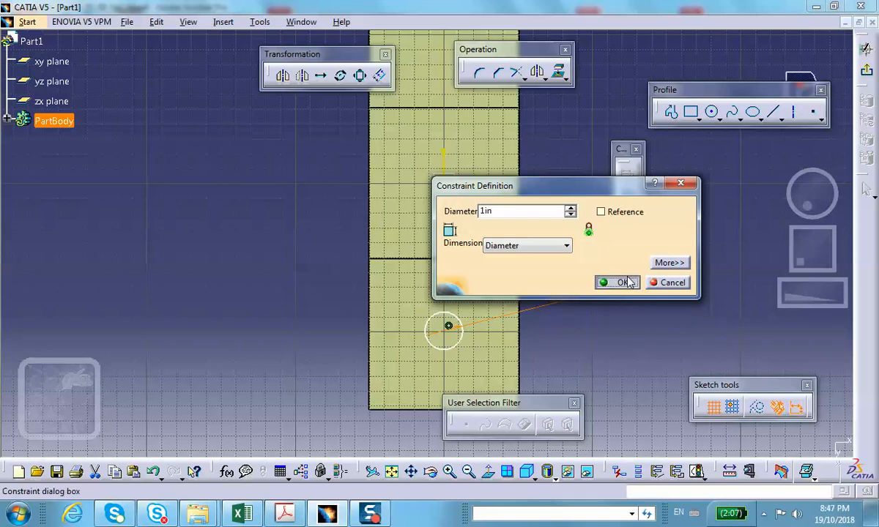
left_click(618, 283)
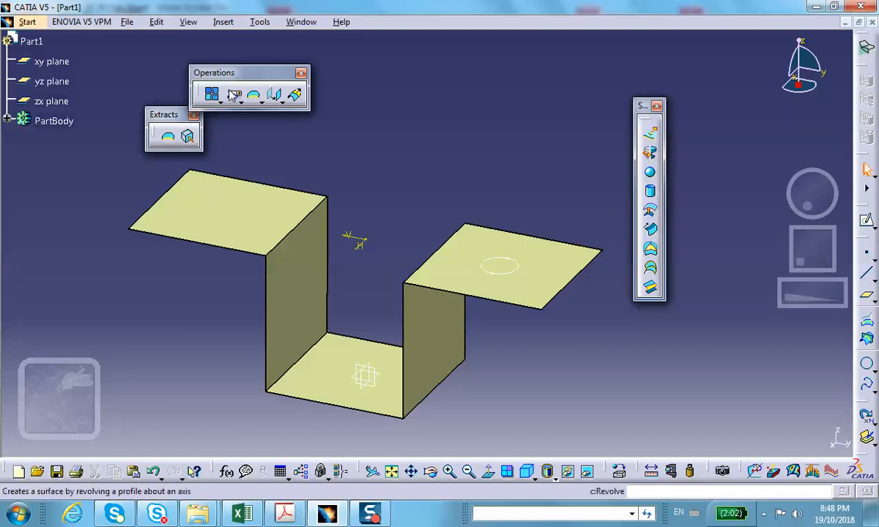
Step: Split Extrude.1 with Sketch.2 to cut a round hole in the right flange
left_click(235, 95)
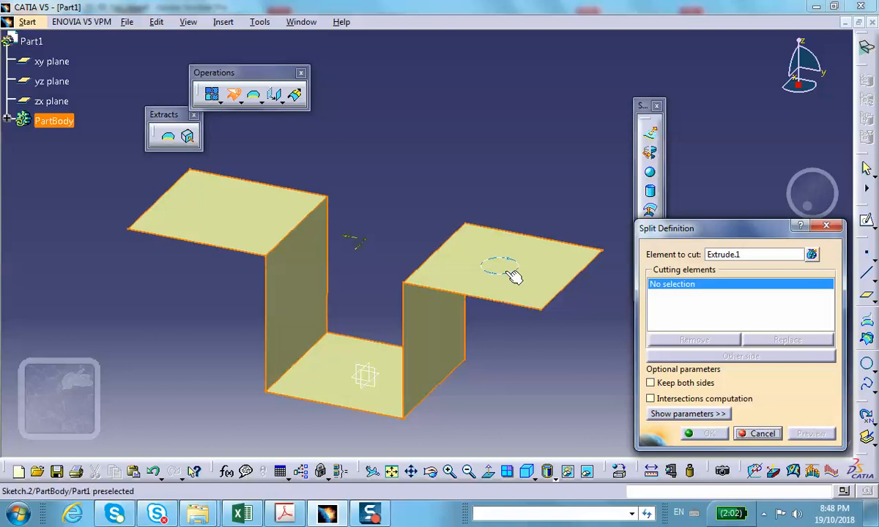
left_click(500, 267)
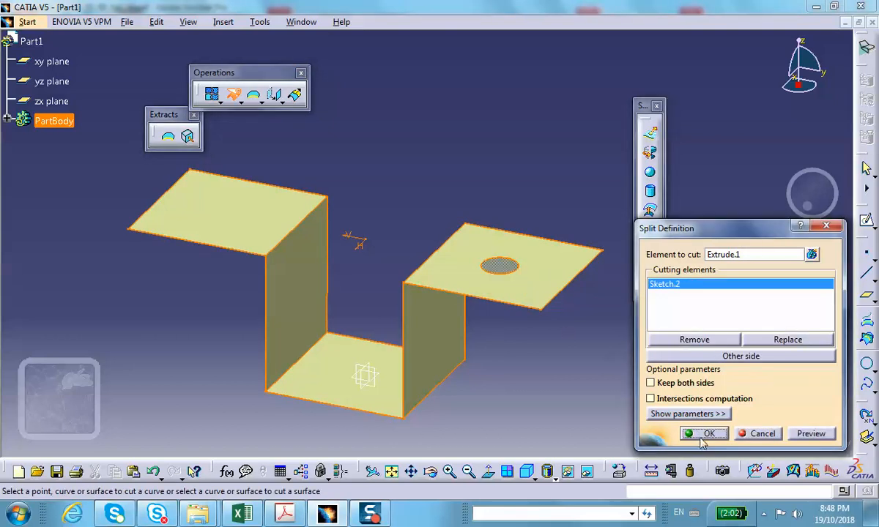
left_click(709, 432)
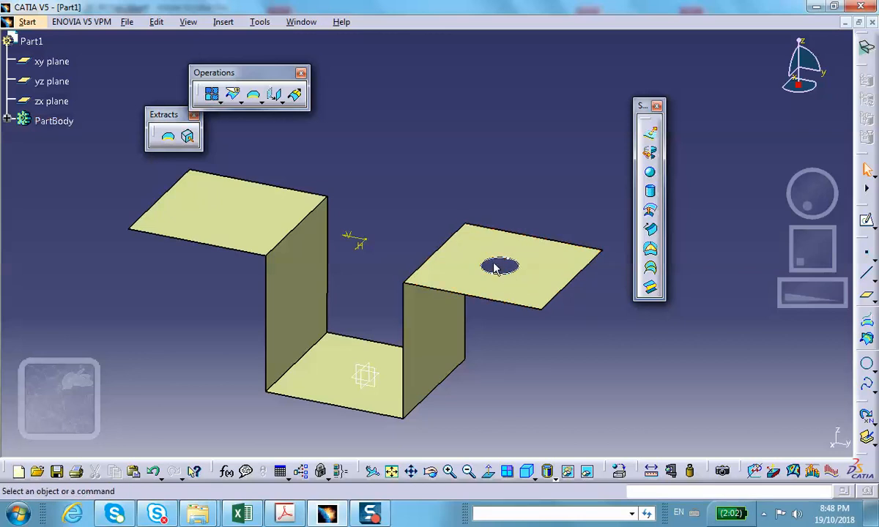
mouse_move(223, 220)
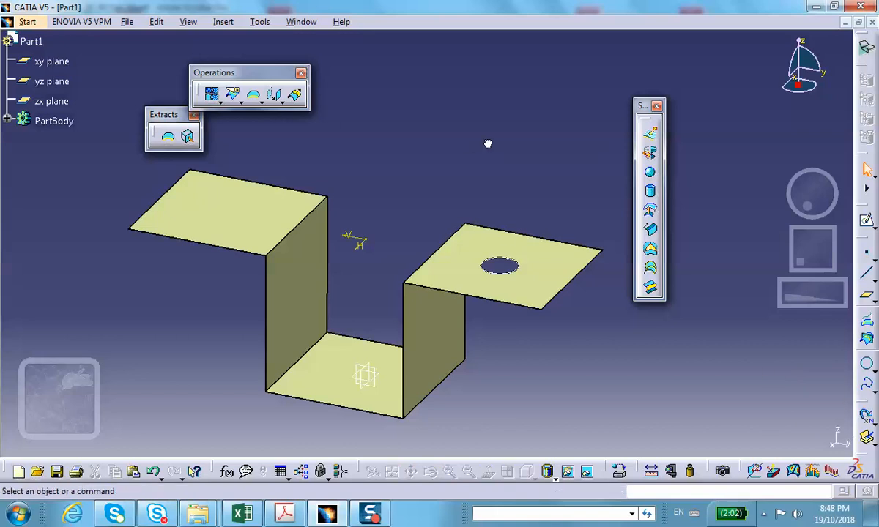
mouse_move(413, 102)
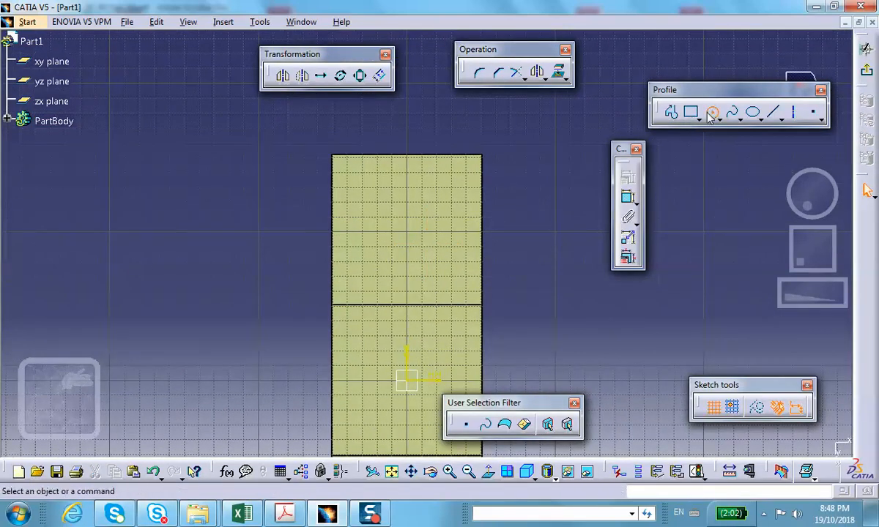
Step: Sketch a 1 in diameter circle on the left flange
left_click(710, 112)
type("1")
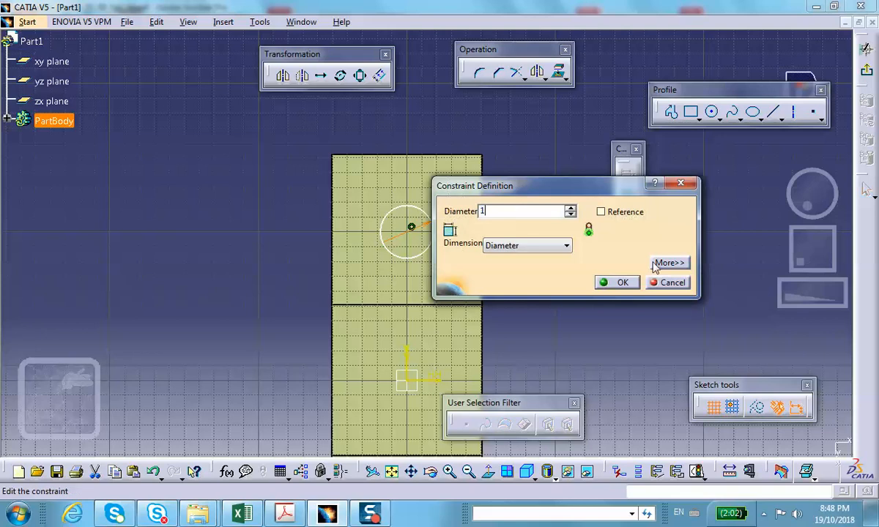
left_click(617, 282)
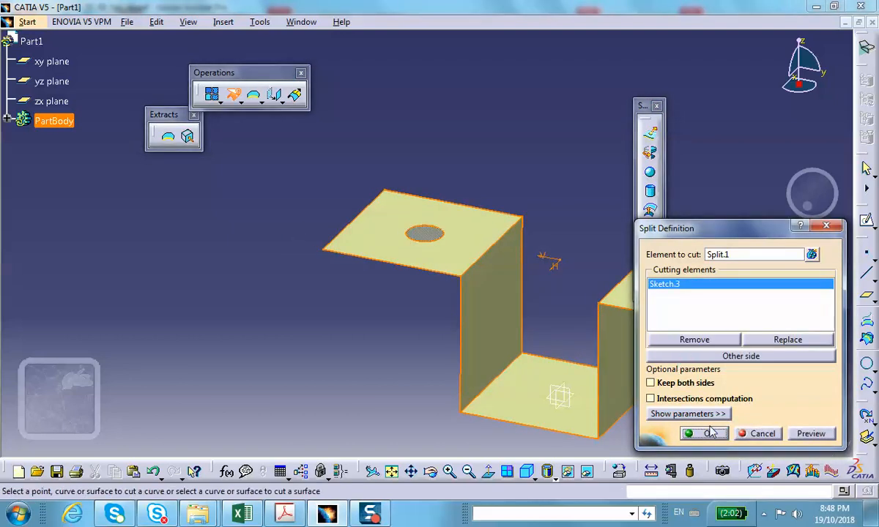
Step: Cut the left-flange hole, then sketch a centred circle on the channel bottom
left_click(707, 433)
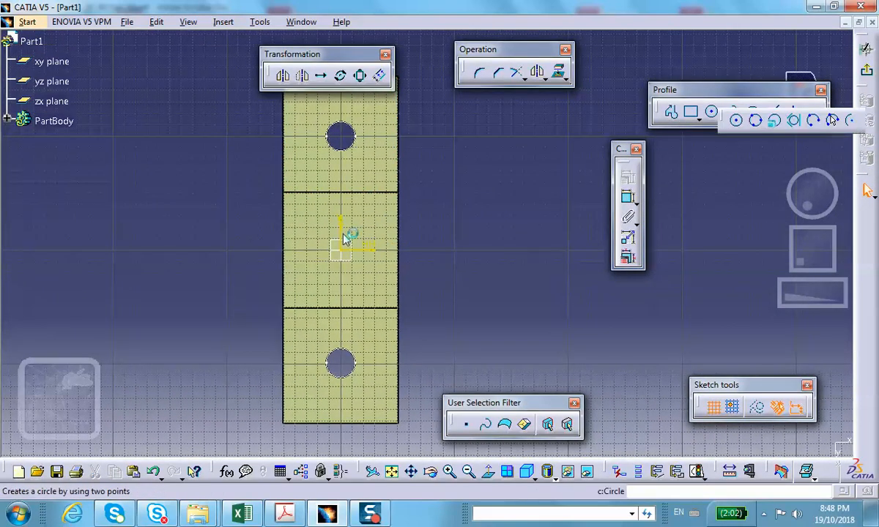
mouse_move(737, 132)
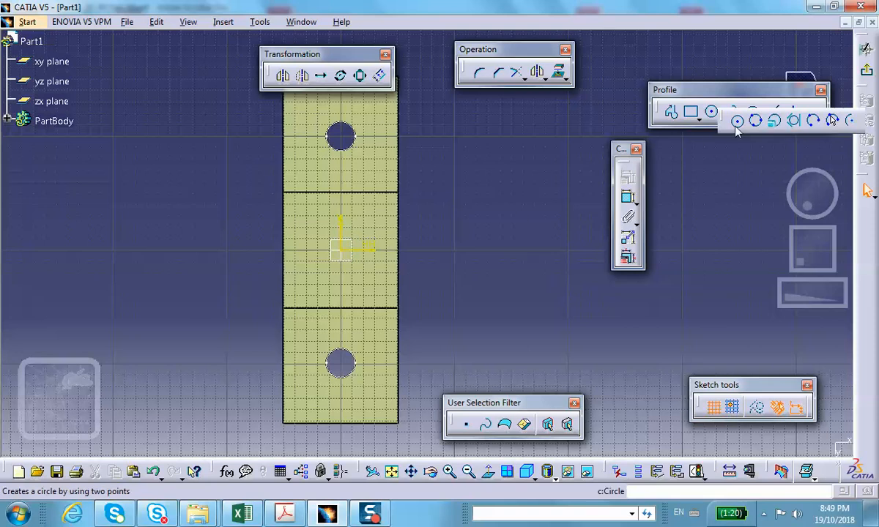
left_click(735, 122)
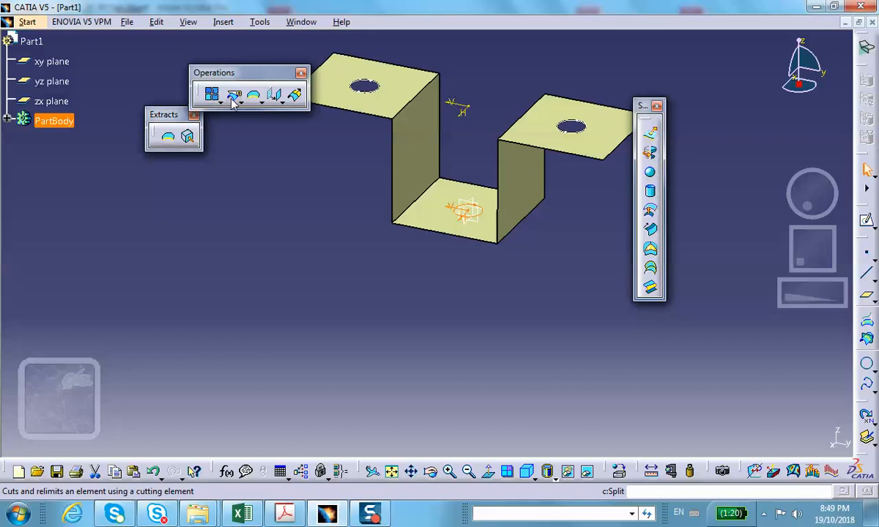
Step: Split Split.2 with Sketch.4 to cut the bottom hole, dismissing the warnings
left_click(233, 96)
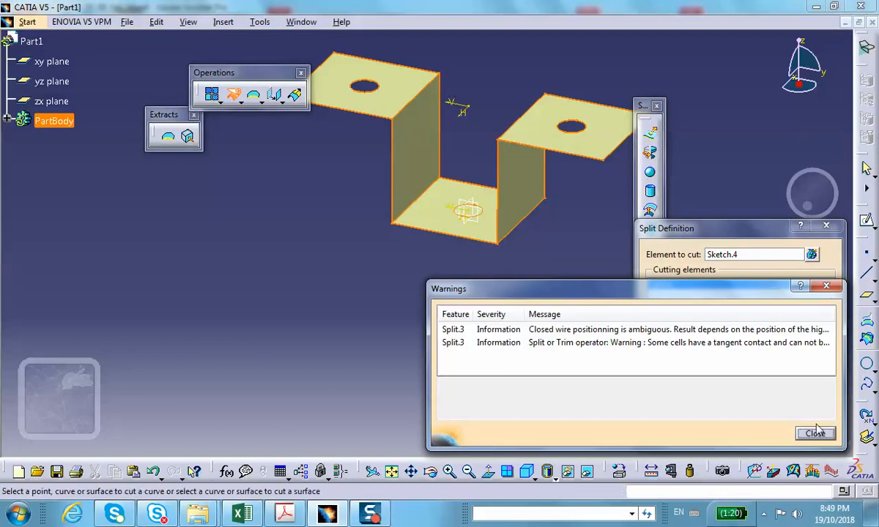
left_click(815, 433)
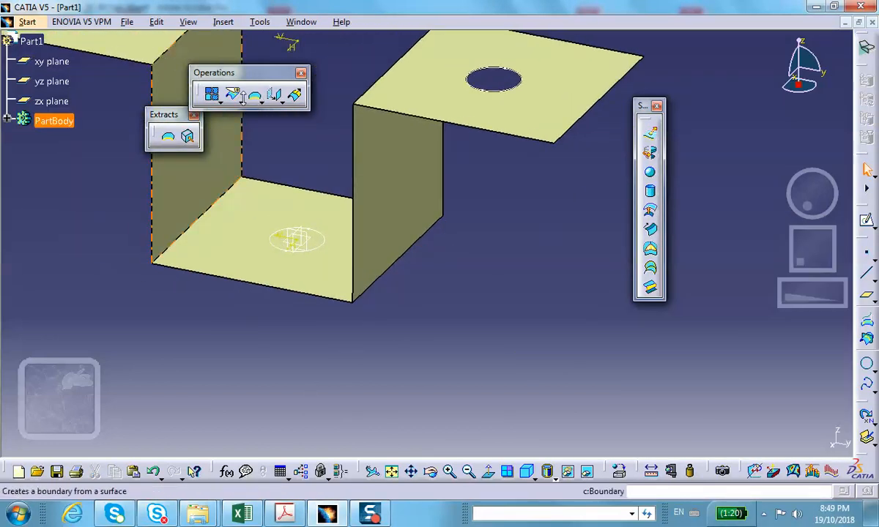
left_click(234, 94)
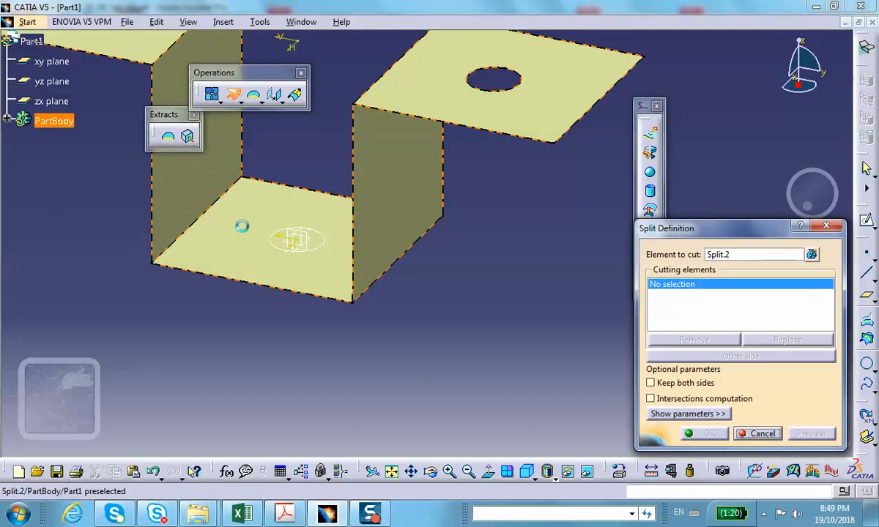
left_click(297, 240)
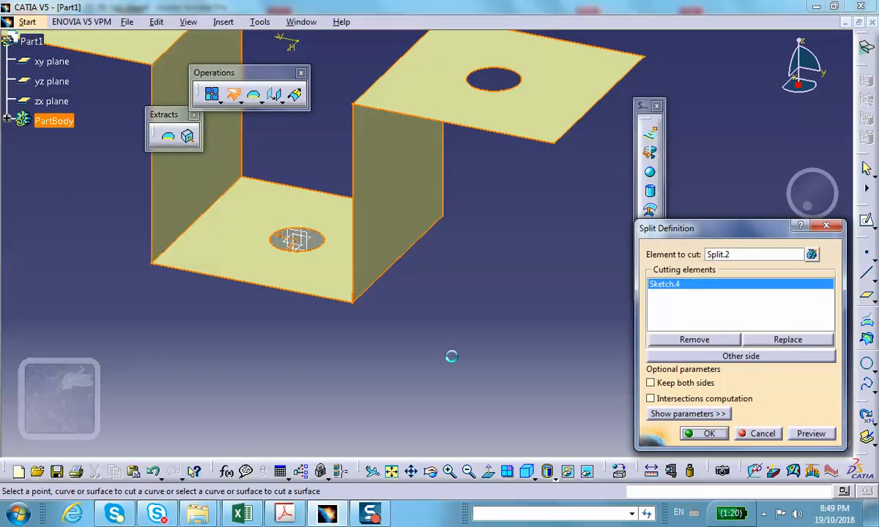
left_click(704, 433)
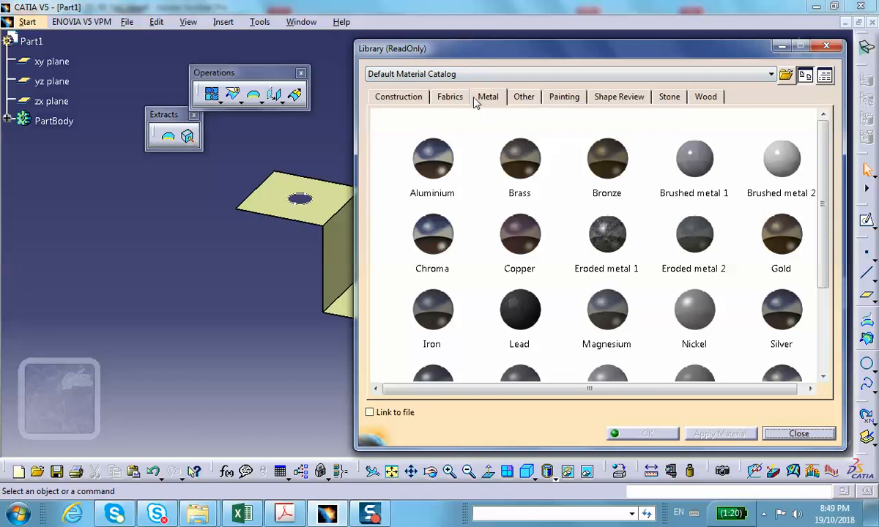
Step: Apply Steel from the Metal catalogue to the part
scroll("down", 3)
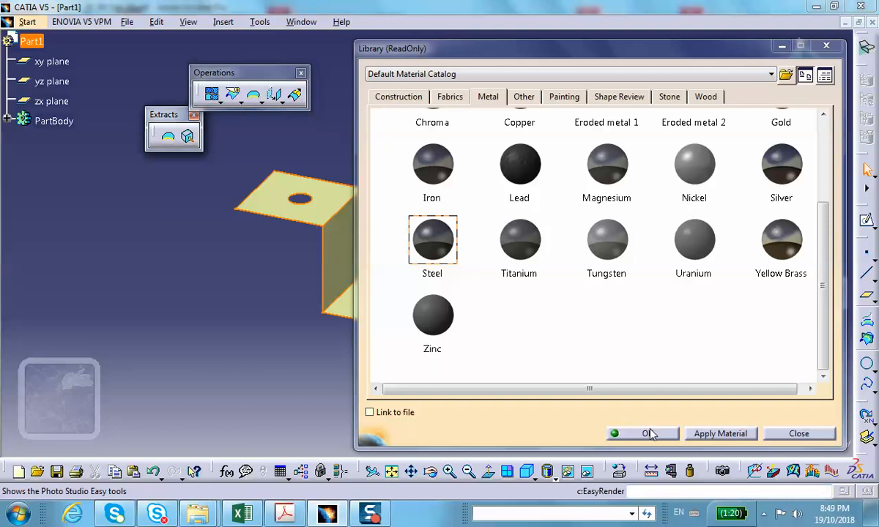
left_click(643, 434)
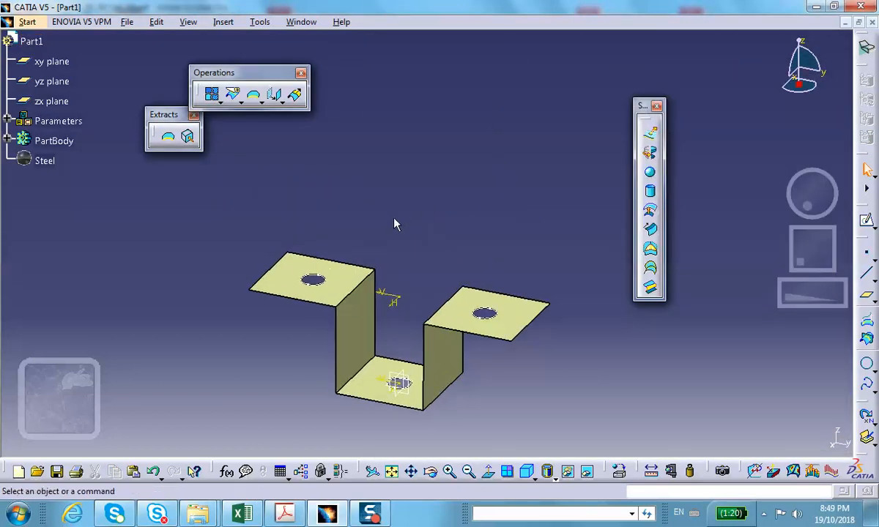
mouse_move(461, 309)
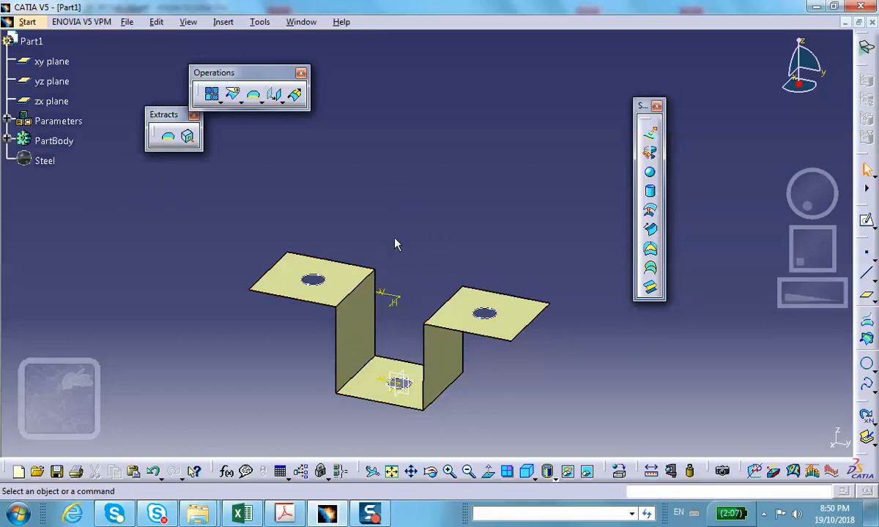
mouse_move(291, 339)
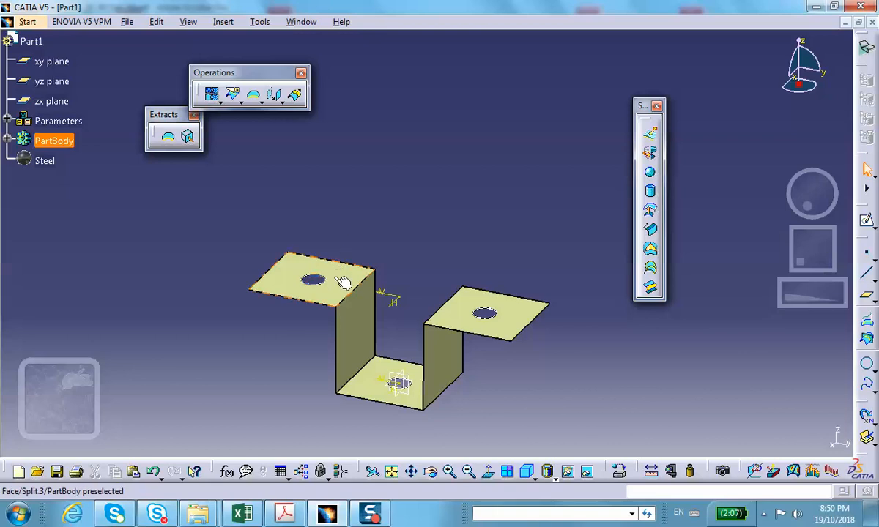
mouse_move(472, 316)
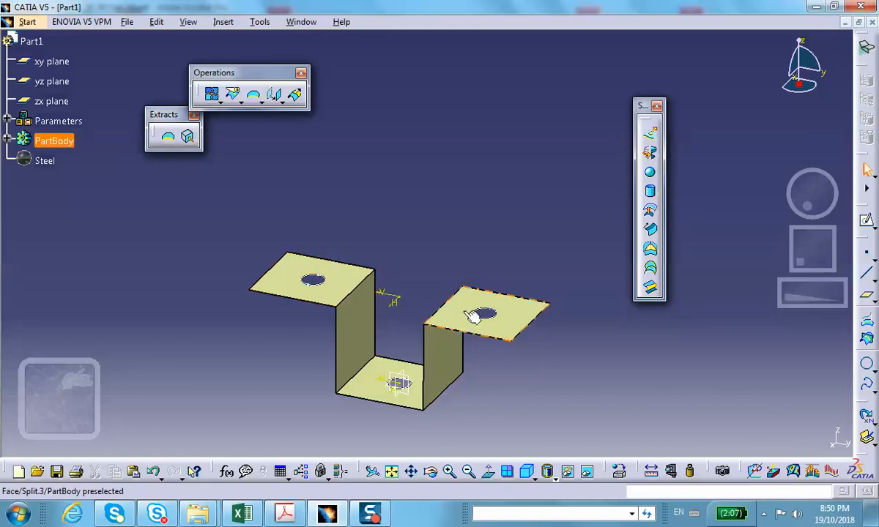
mouse_move(489, 300)
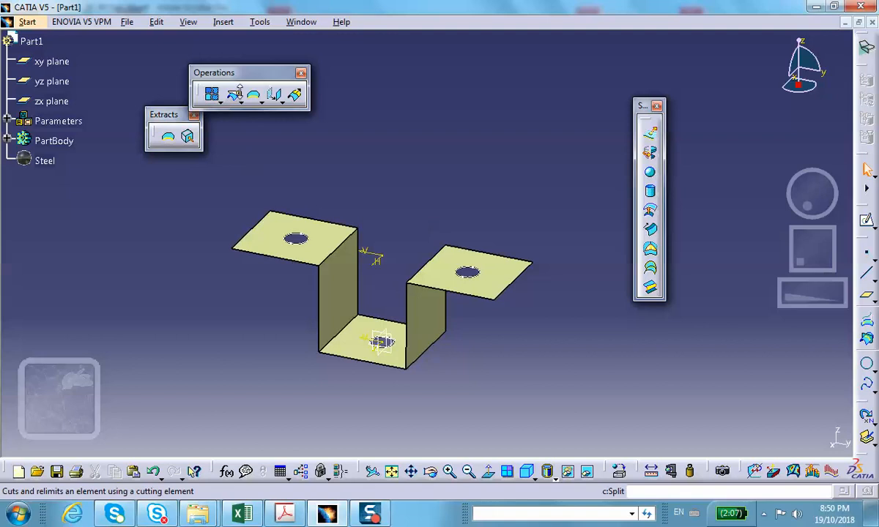
Step: Split Split.4 with the yz plane, keeping one half of the shell
left_click(233, 94)
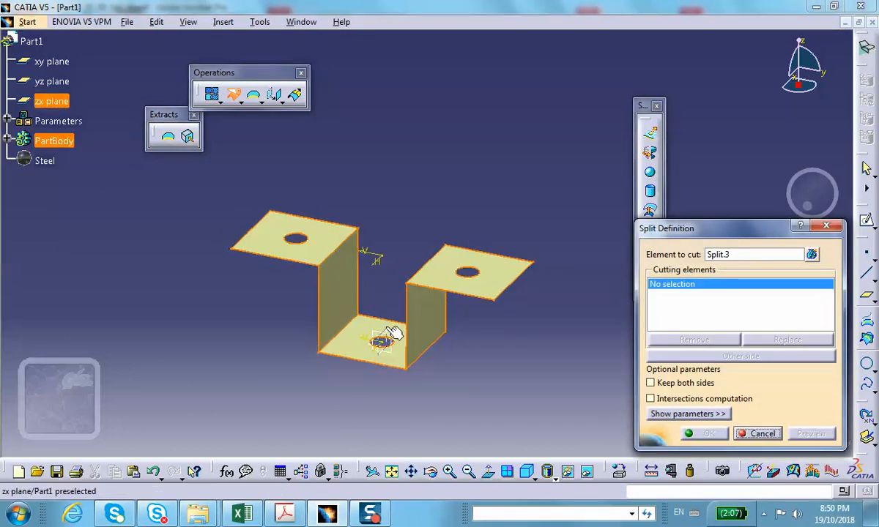
left_click(52, 100)
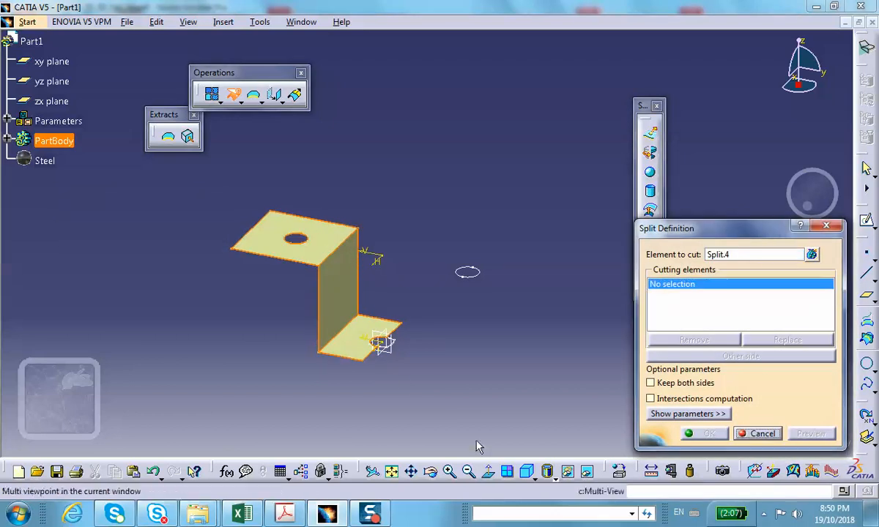
left_click(52, 81)
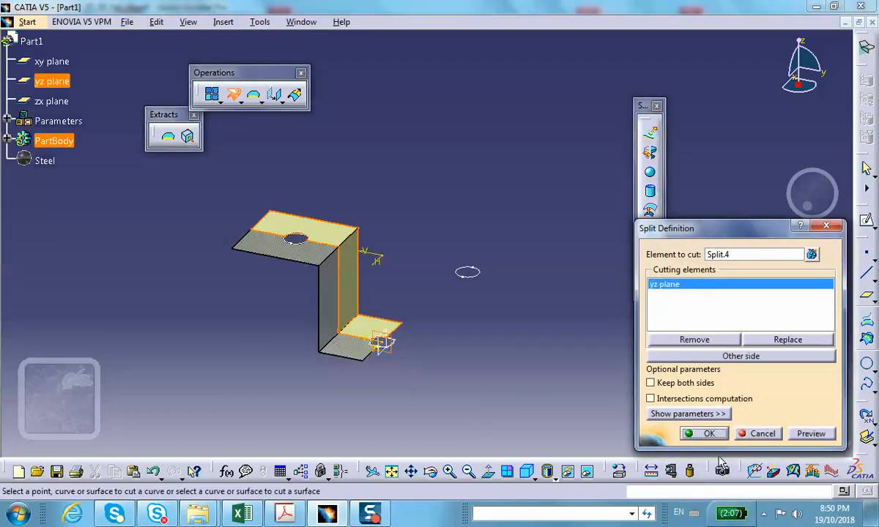
left_click(707, 434)
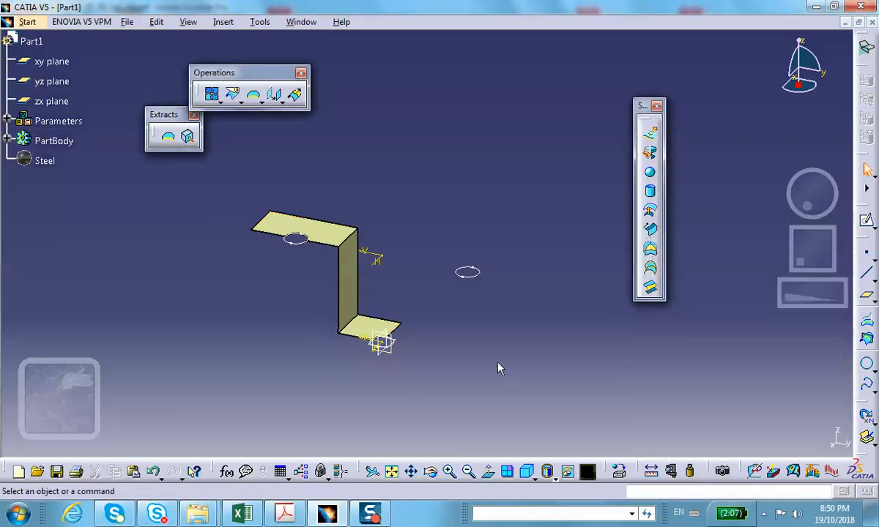
Step: Hide the top and lower sketch outlines (Sketch.2, Sketch.4) so only the quarter shell shows
left_click(292, 265)
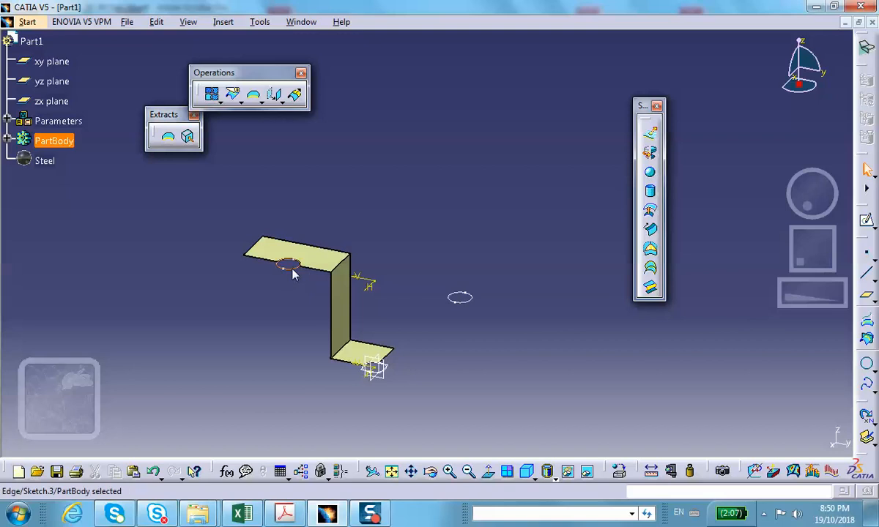
left_click(470, 311)
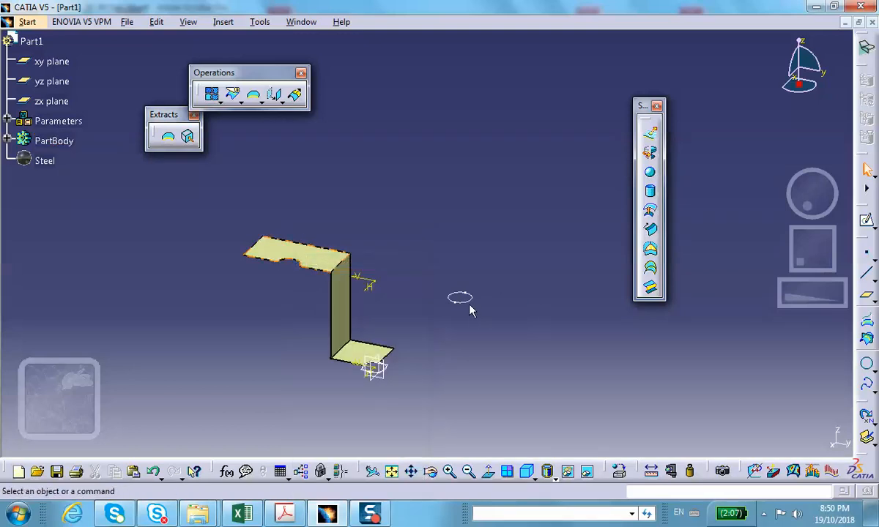
right_click(459, 297)
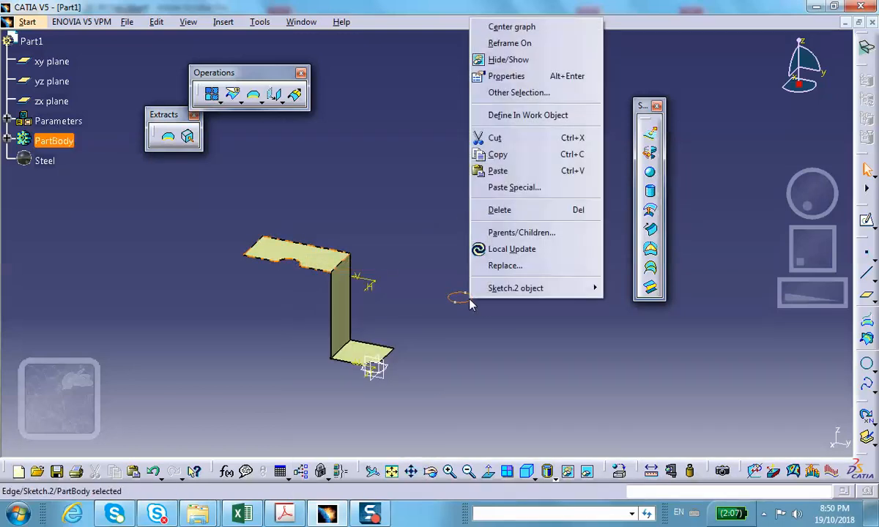
left_click(377, 402)
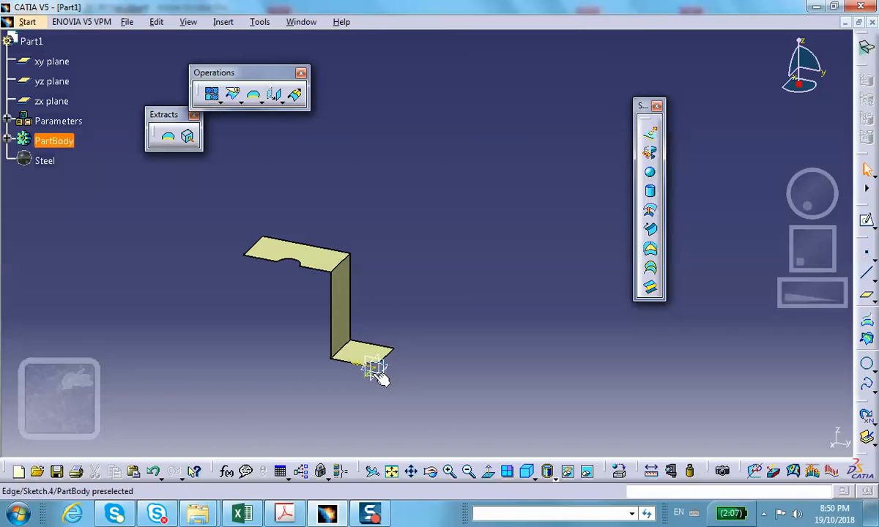
right_click(367, 367)
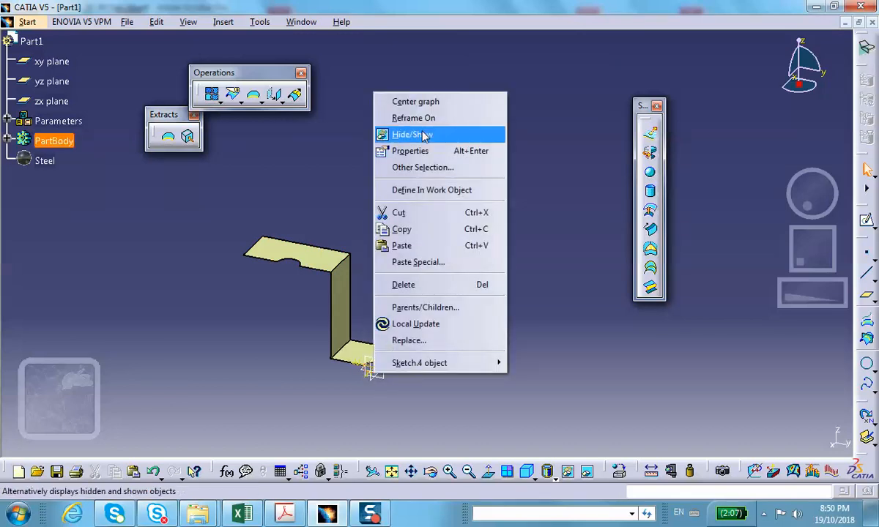
left_click(410, 134)
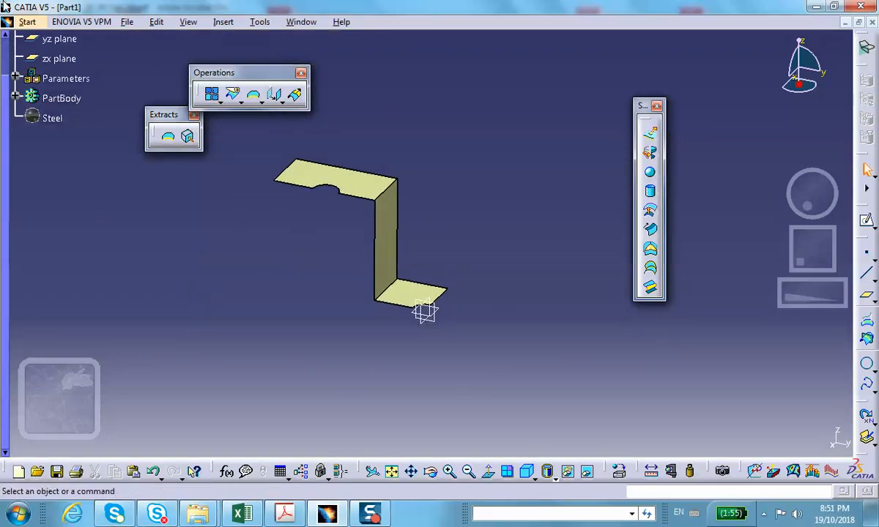
Step: Create a Static Analysis case and mesh the shell with 0.3 in OCTREE triangle elements
left_click(27, 21)
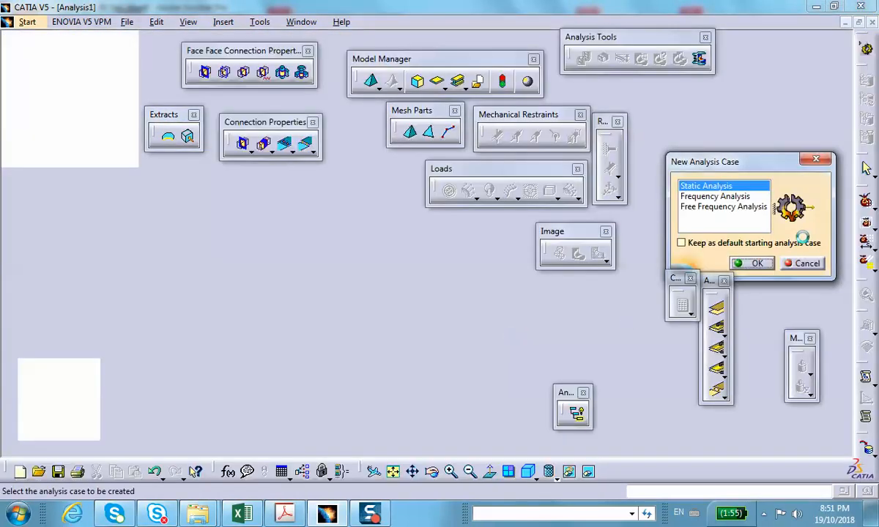
left_click(752, 263)
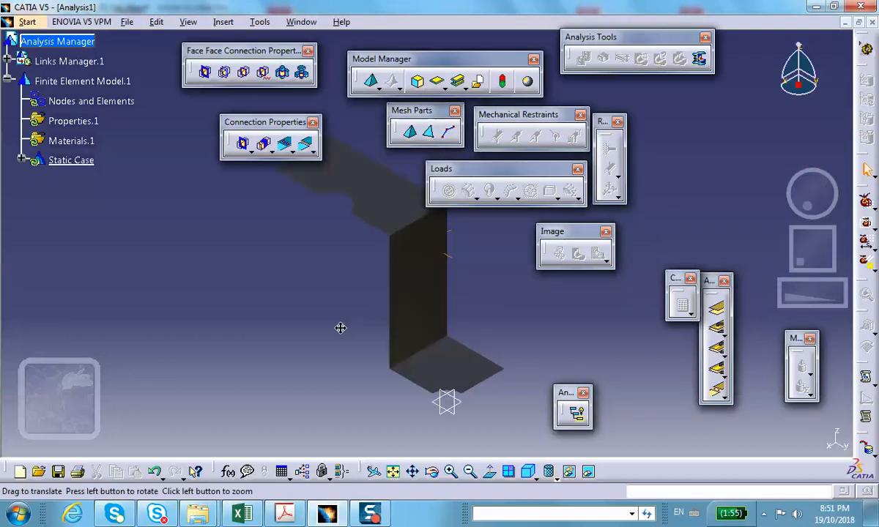
left_click(474, 471)
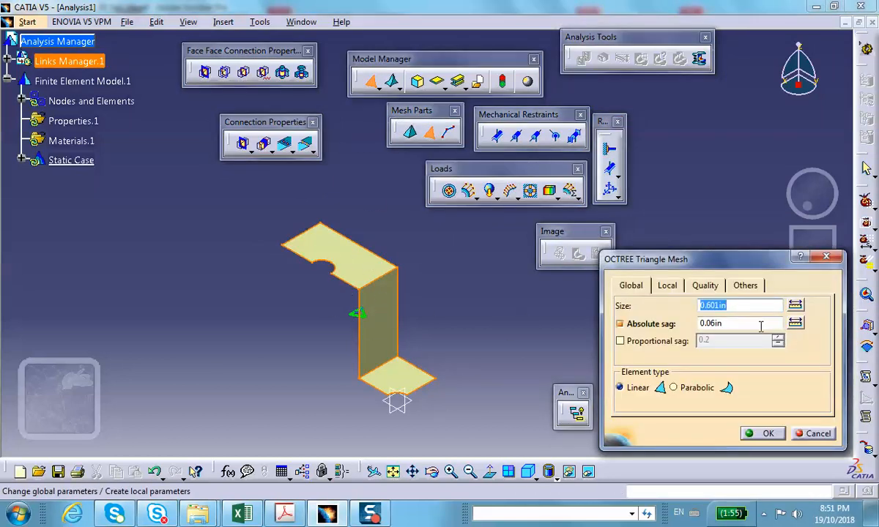
mouse_move(560, 294)
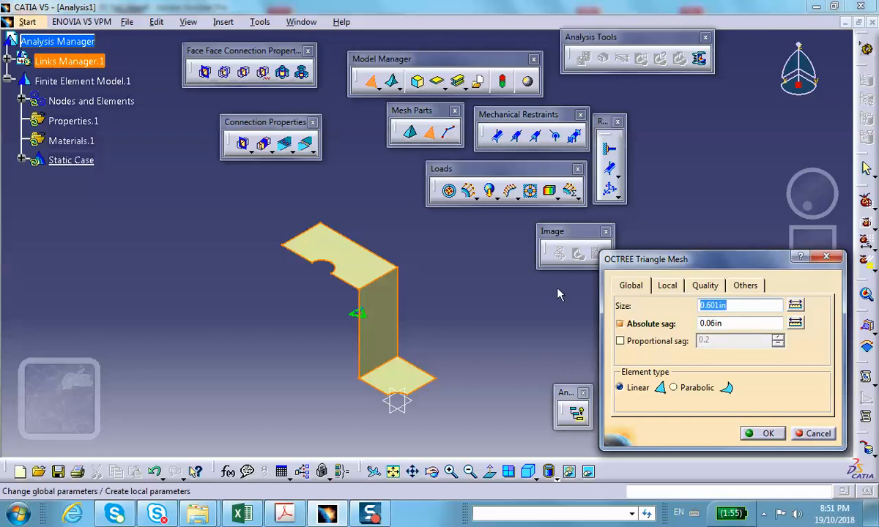
type(".3")
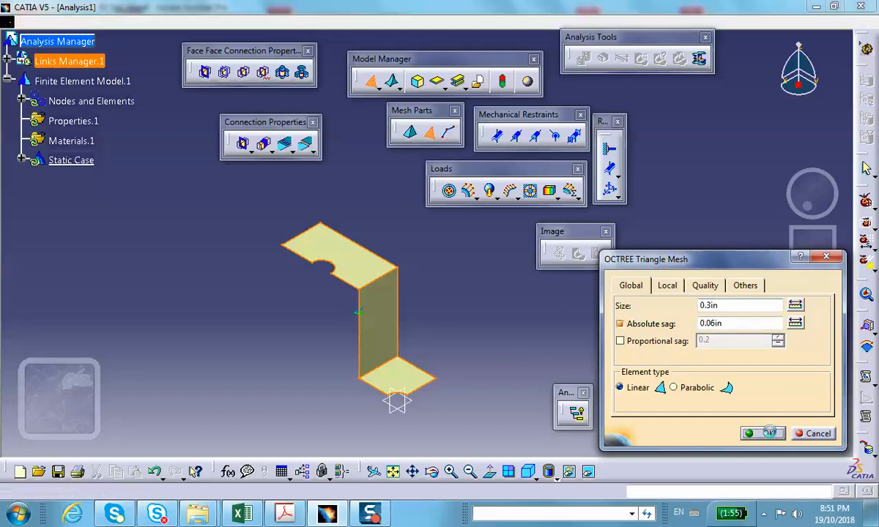
left_click(763, 434)
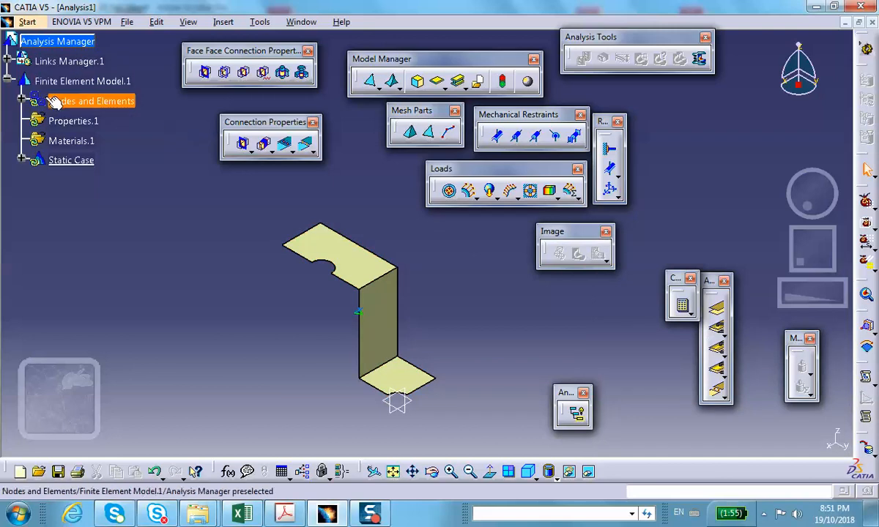
left_click(91, 100)
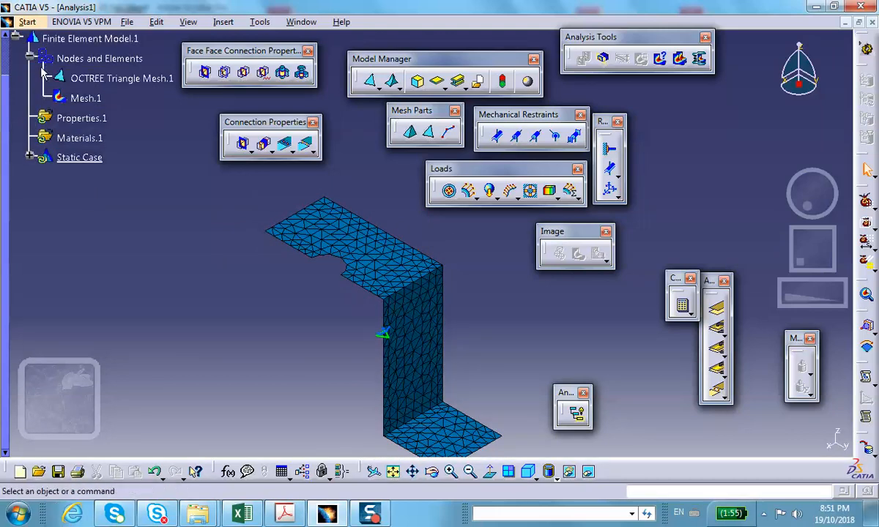
Step: Deactivate Mesh.1 so the plain shell surface shows again
right_click(87, 98)
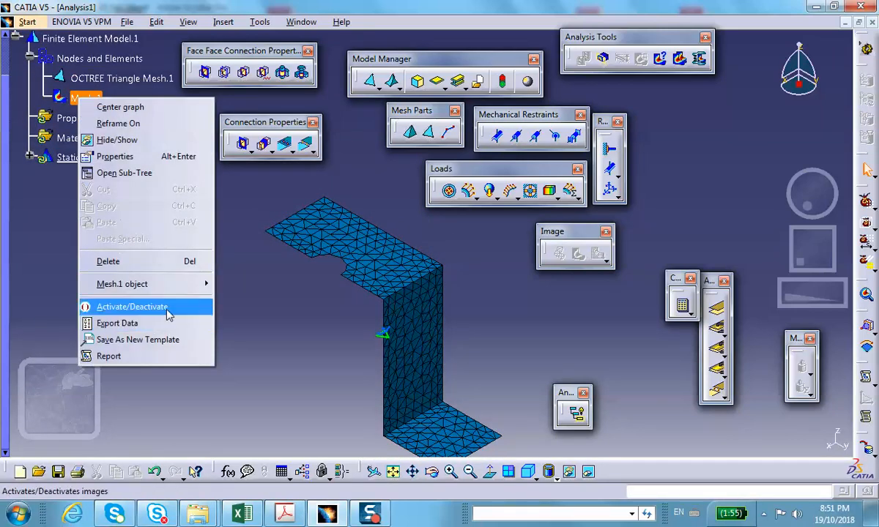
left_click(132, 306)
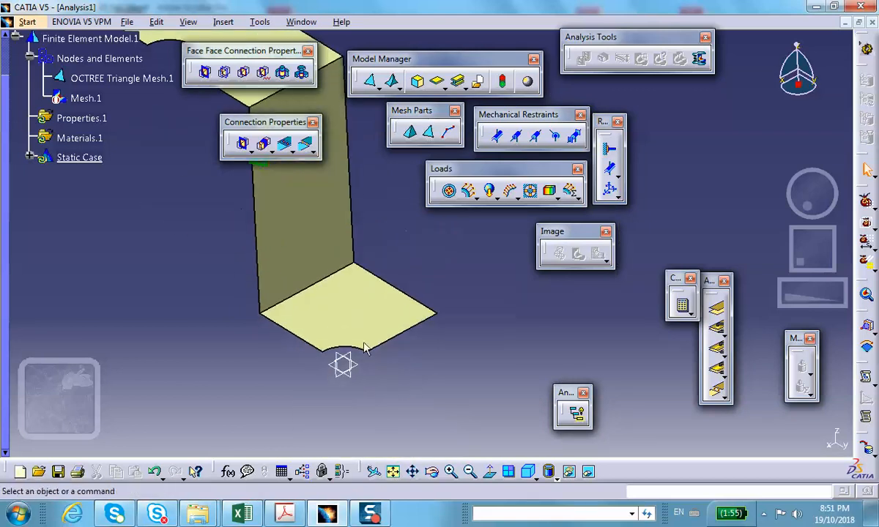
mouse_move(608, 148)
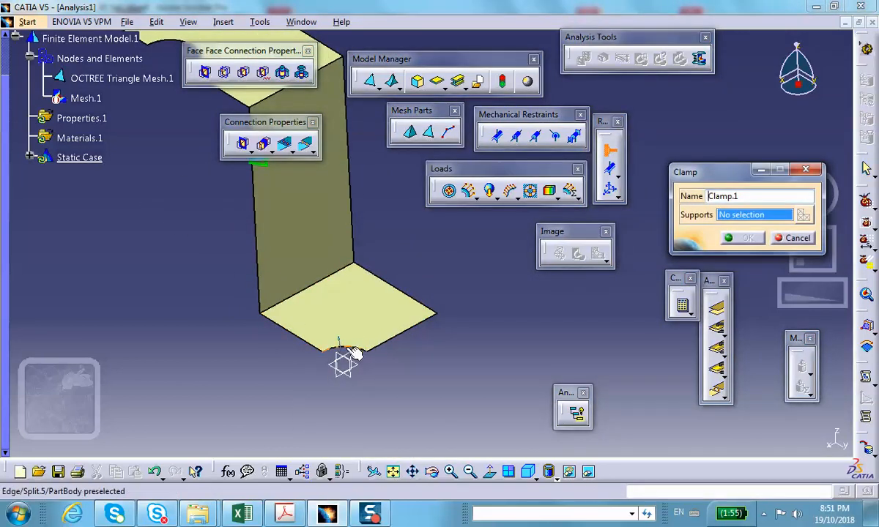
Step: Clamp the outer edge of the bottom flange
left_click(341, 344)
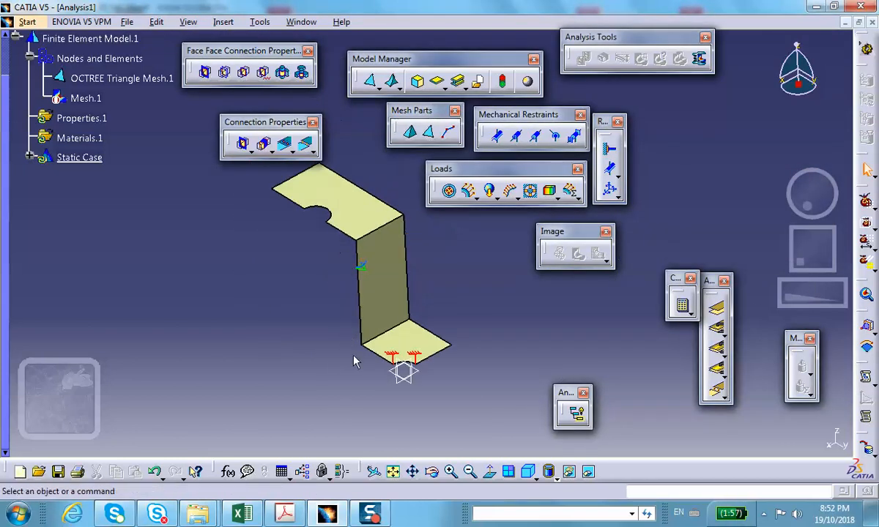
mouse_move(348, 231)
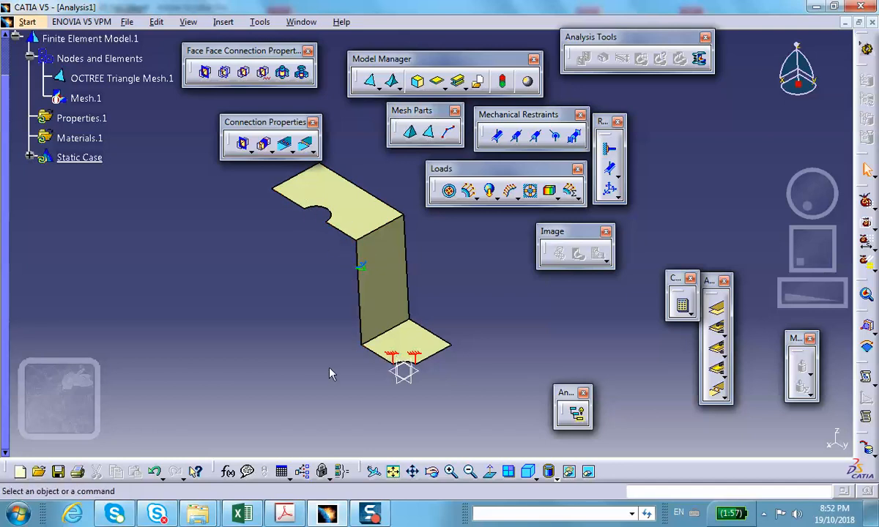
mouse_move(736, 104)
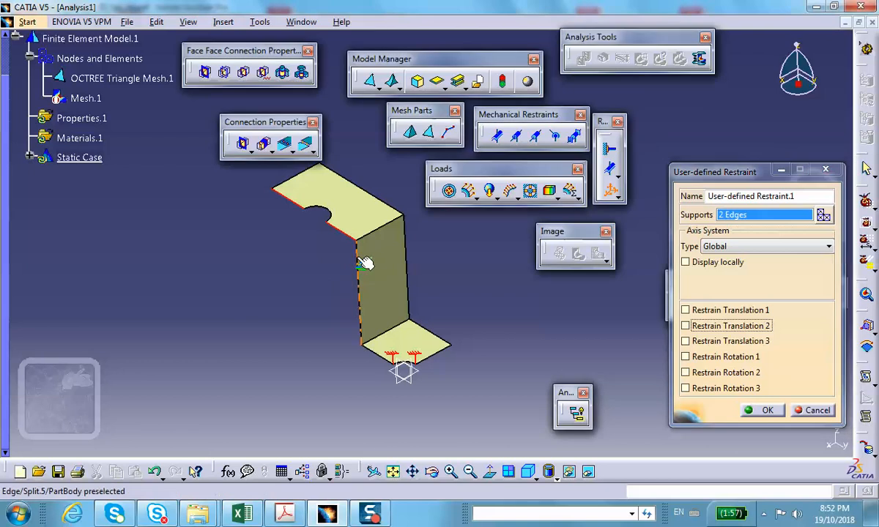
Step: Select the left-side cut edges and restrain Translation 1 in the user-defined restraint
left_click(361, 265)
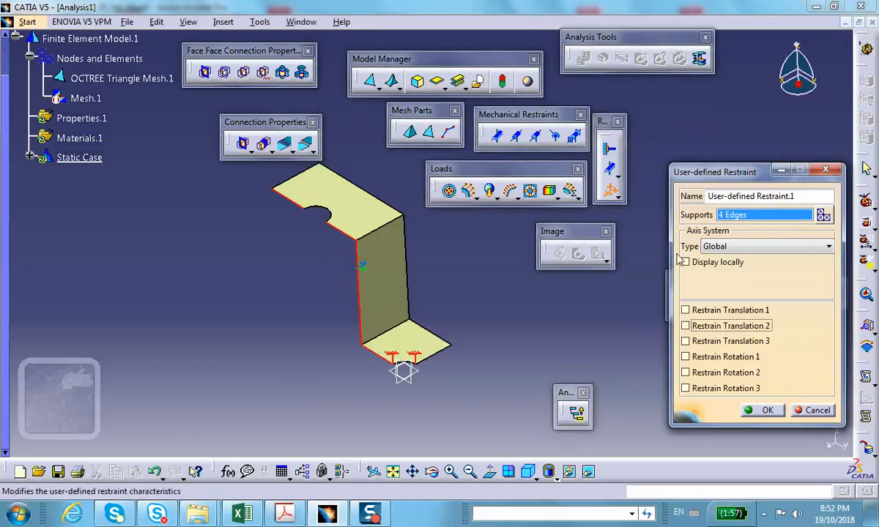
left_click(685, 310)
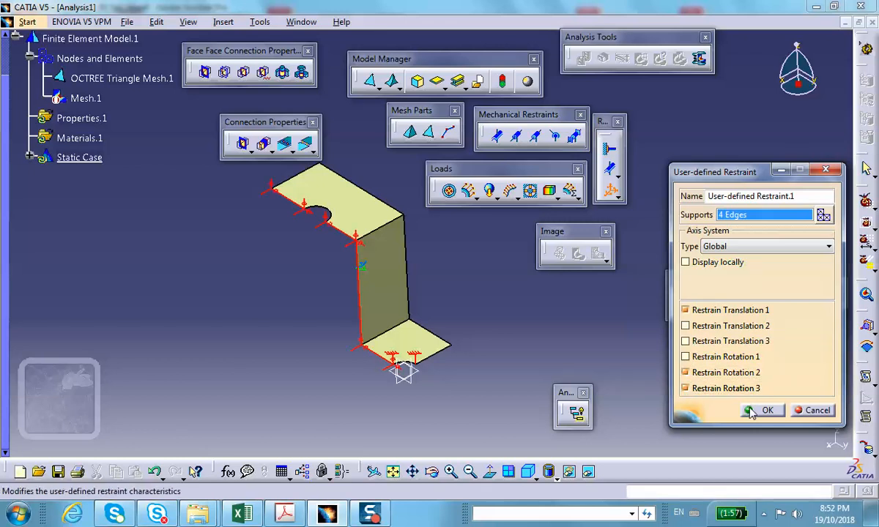
Step: Apply the four-edge restraint, then add a second user-defined restraint on the bottom flange's right edge
left_click(766, 410)
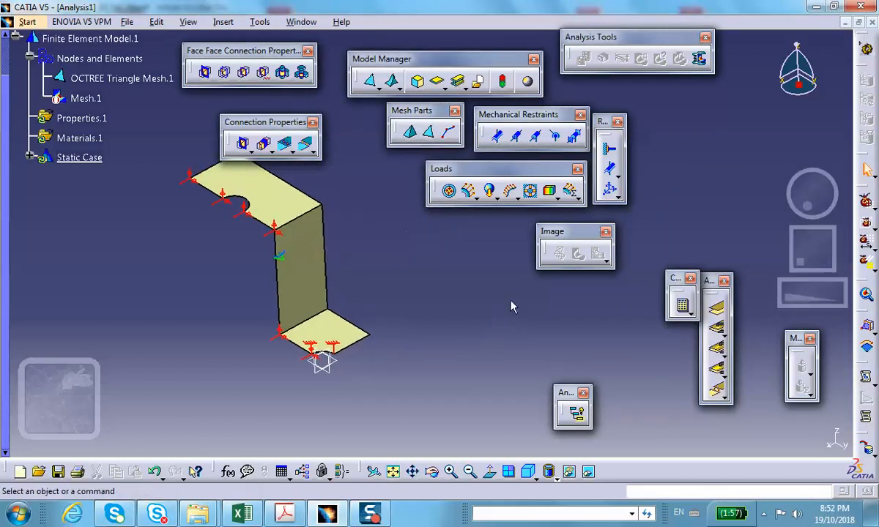
mouse_move(351, 347)
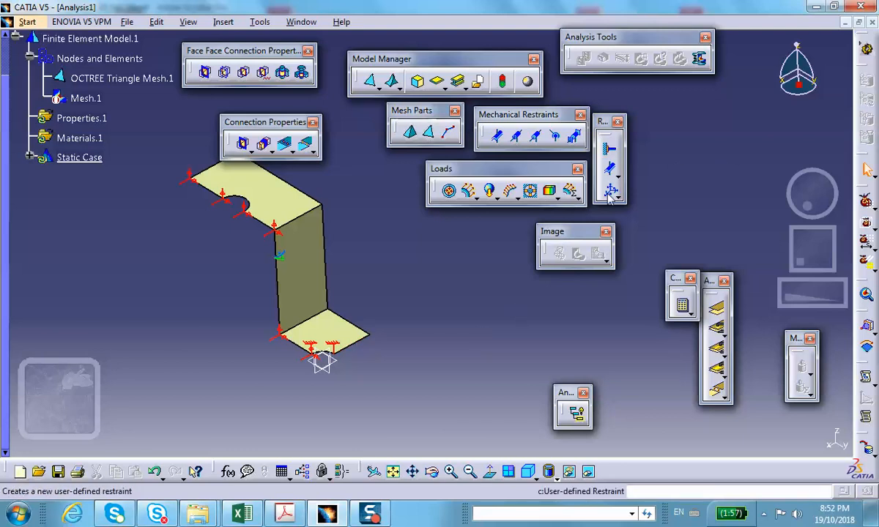
left_click(608, 191)
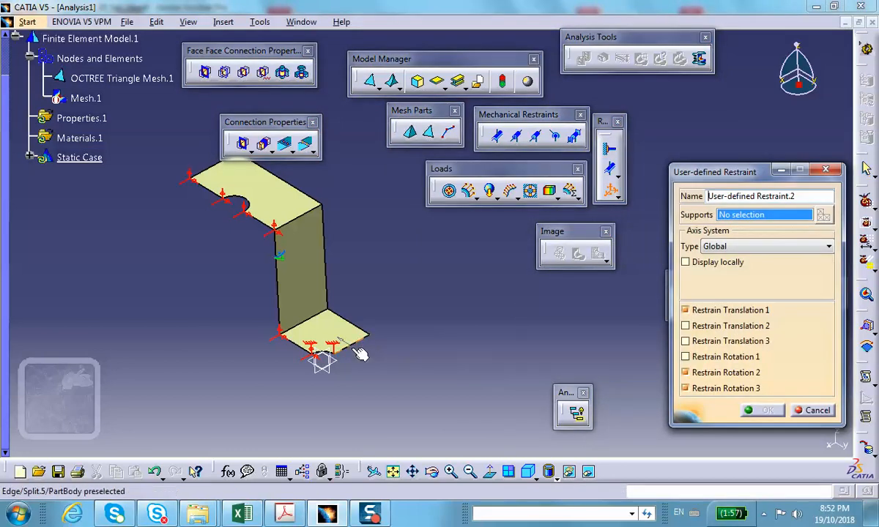
left_click(348, 341)
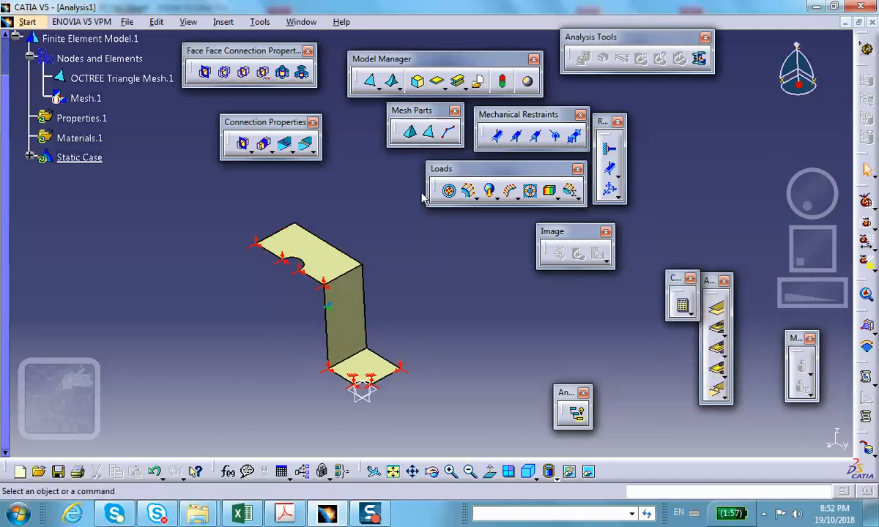
Step: Apply a 50 psi pressure load to the top flange face
left_click(447, 190)
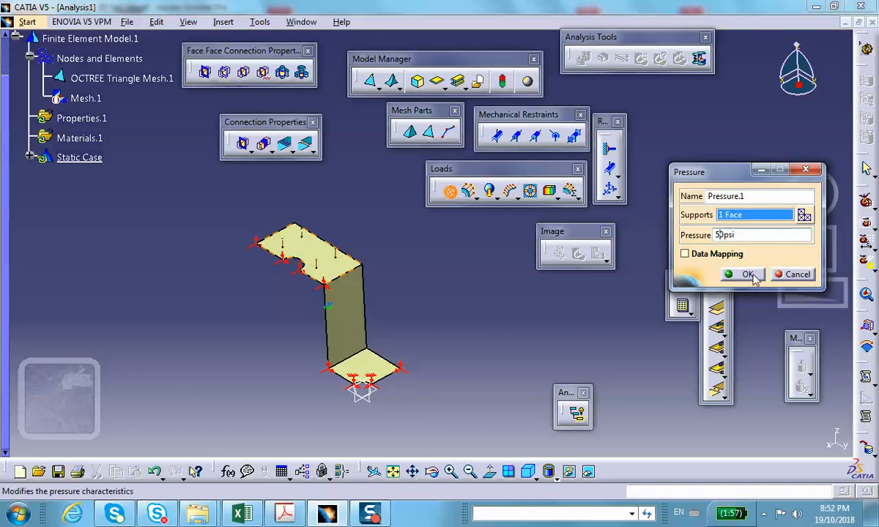
left_click(743, 275)
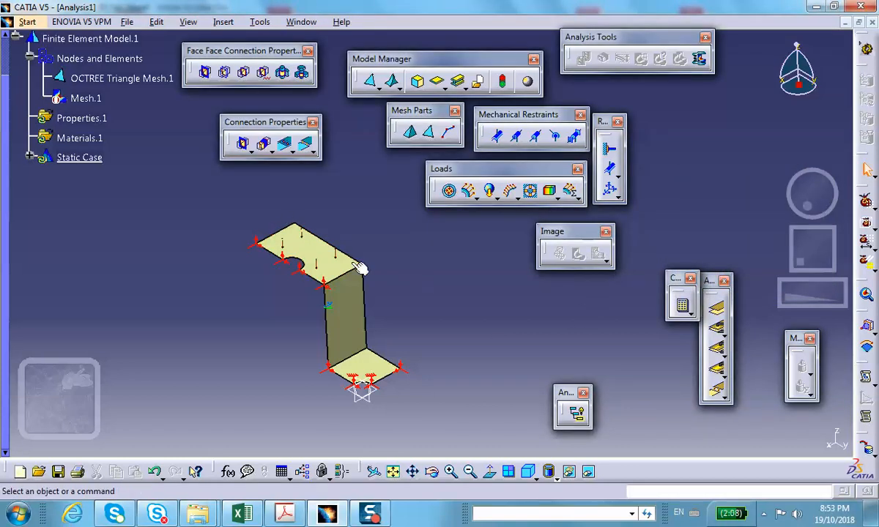
mouse_move(441, 279)
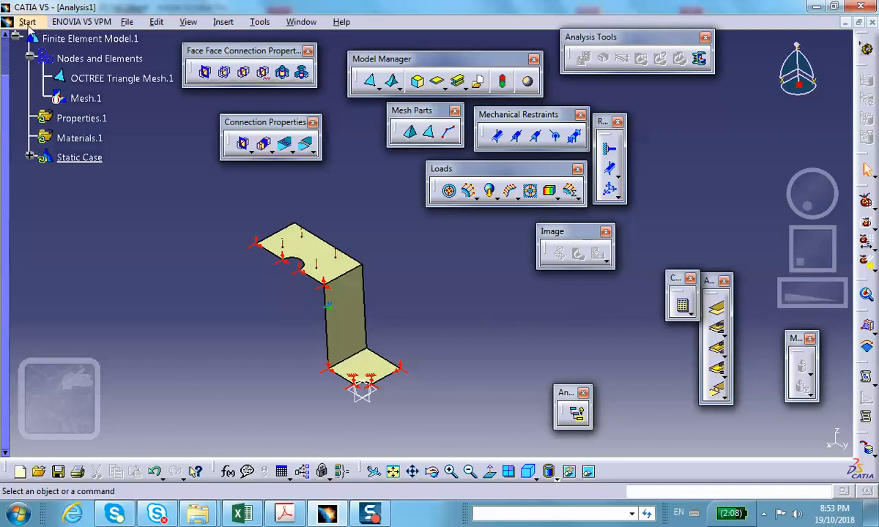
Step: Create a new folded-sheet-structure folder on the Desktop from Save Management
left_click(75, 21)
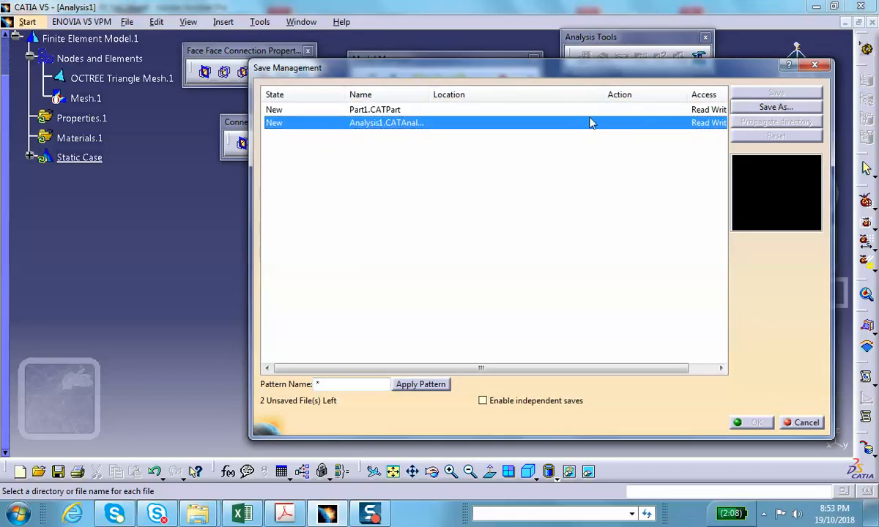
left_click(775, 107)
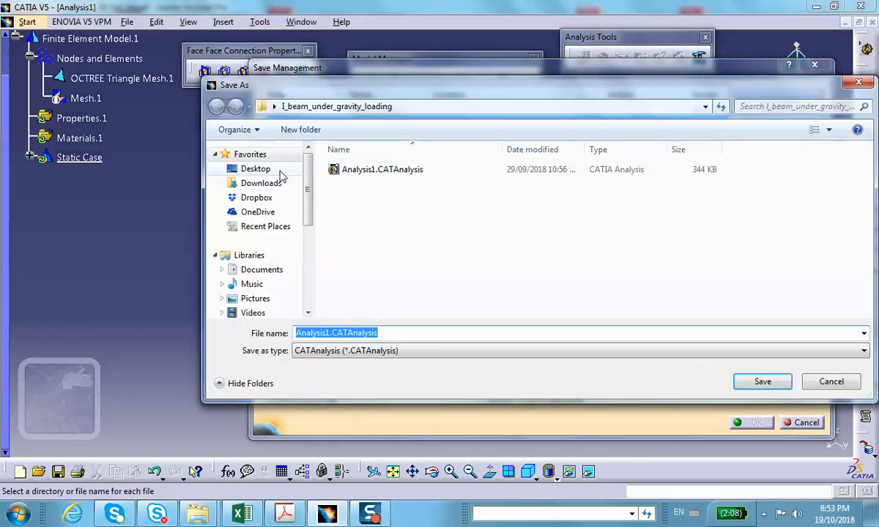
left_click(255, 168)
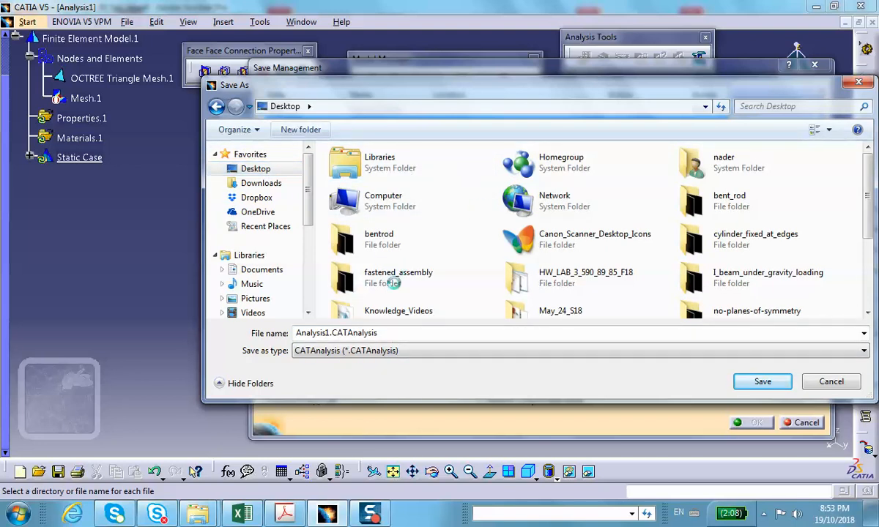
left_click(299, 129)
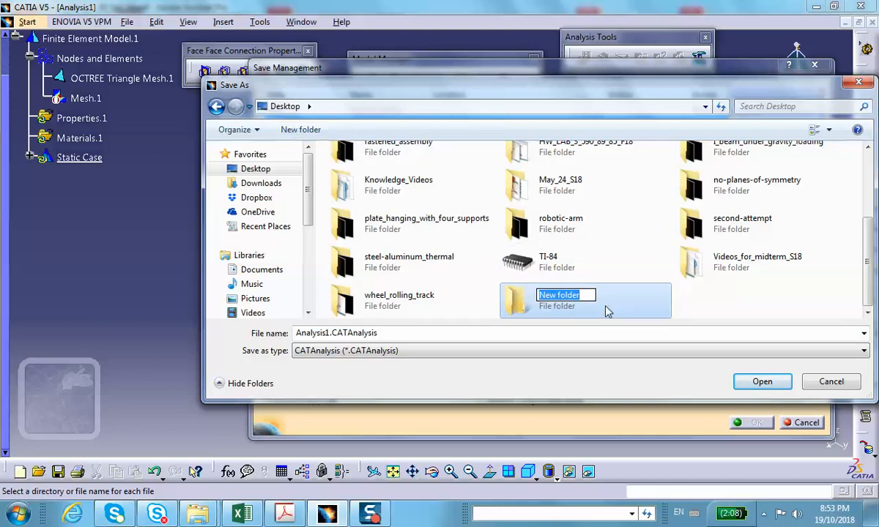
type("fold")
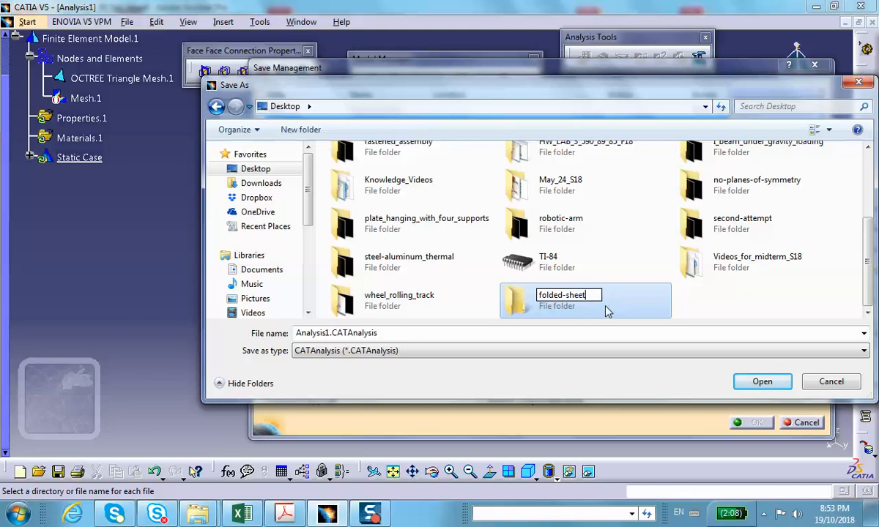
type("-structure")
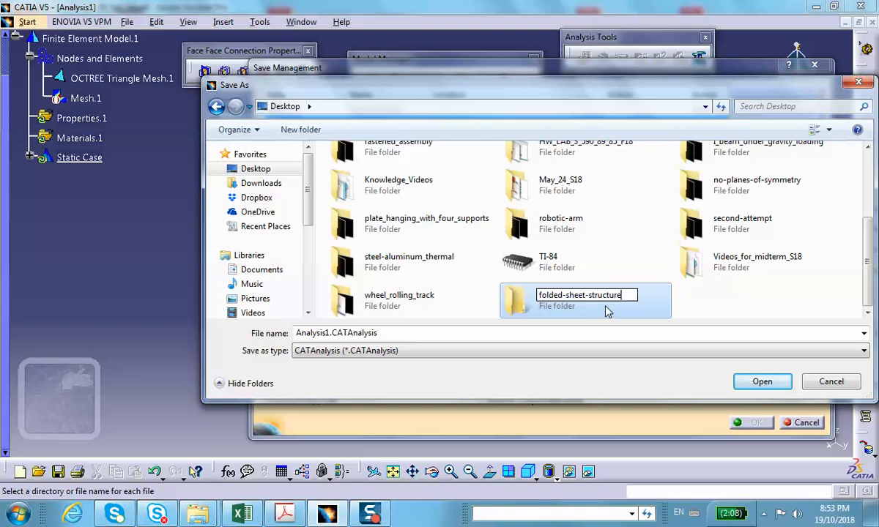
mouse_move(762, 382)
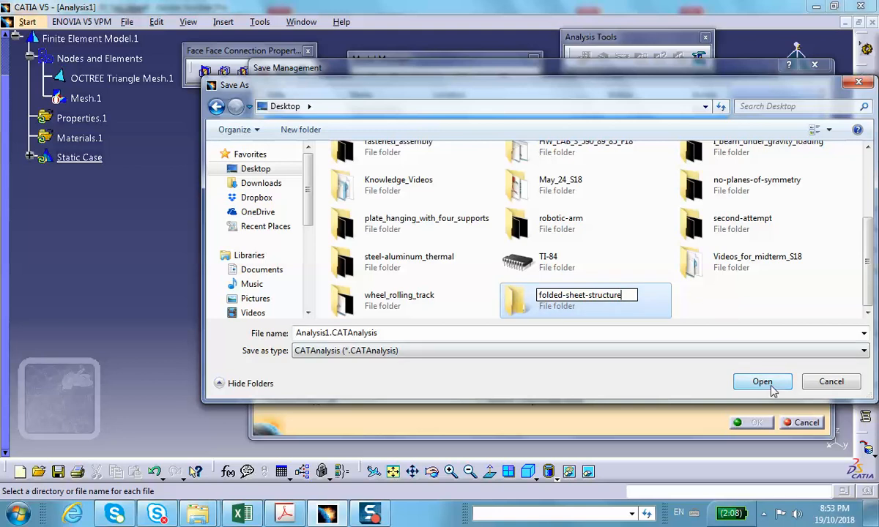
Step: Save the analysis and part files into the folded-sheet-structure folder
left_click(762, 381)
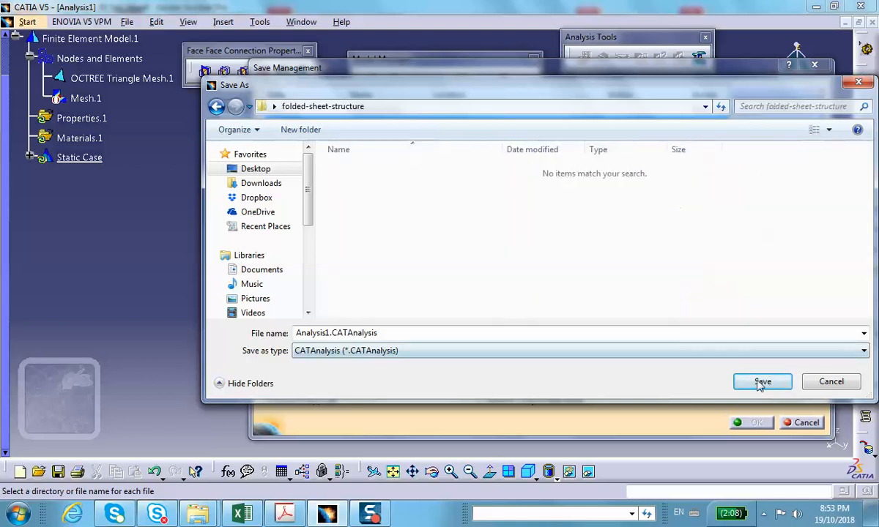
left_click(762, 381)
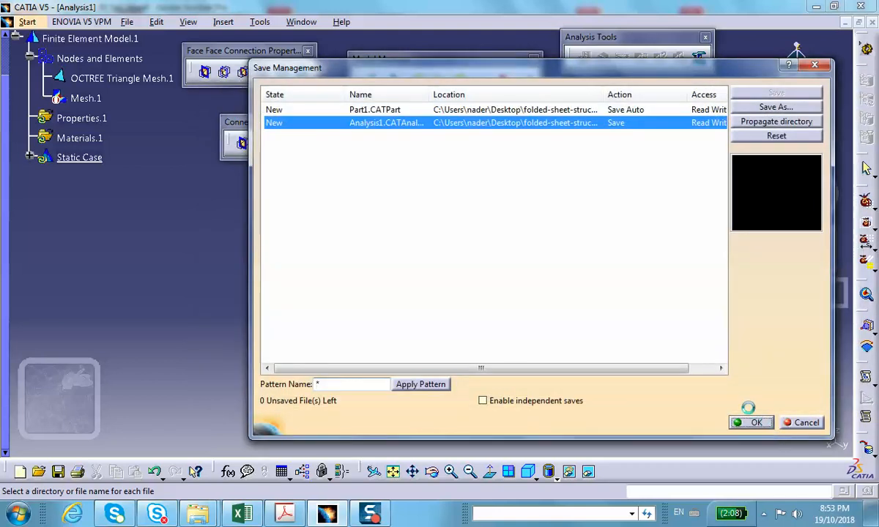
left_click(752, 423)
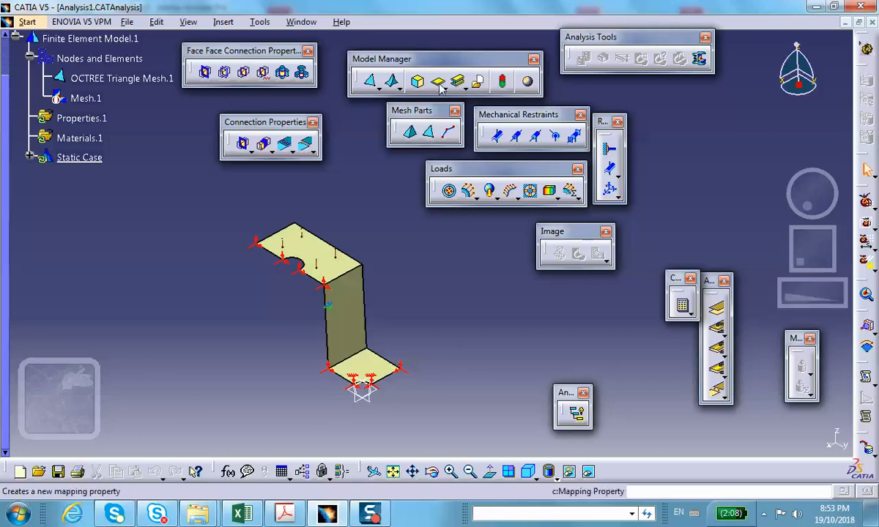
left_click(445, 79)
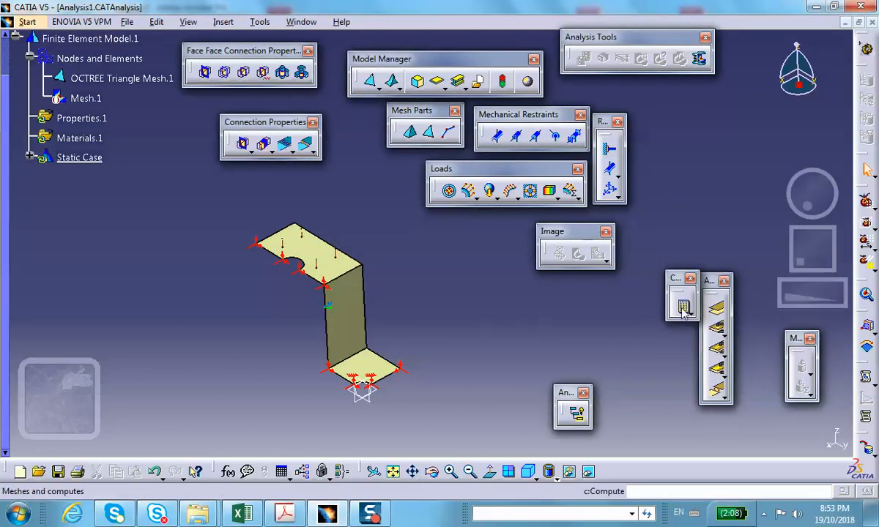
left_click(681, 308)
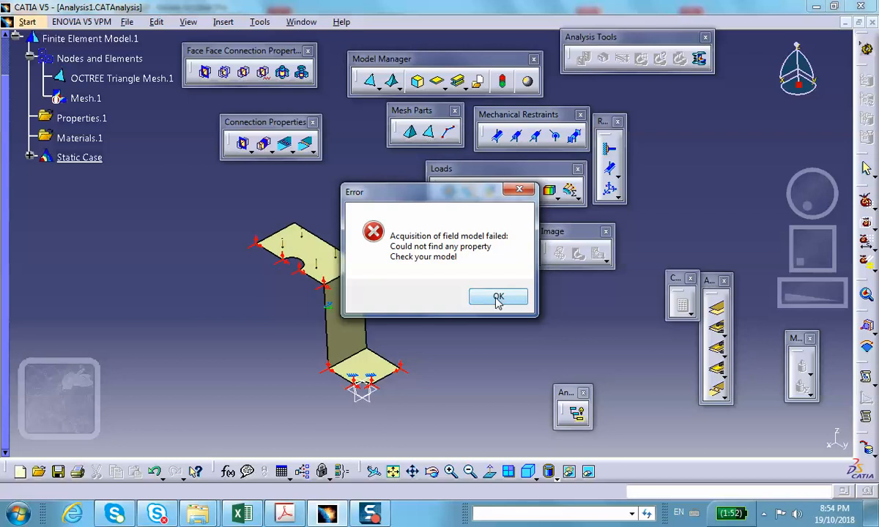
left_click(498, 296)
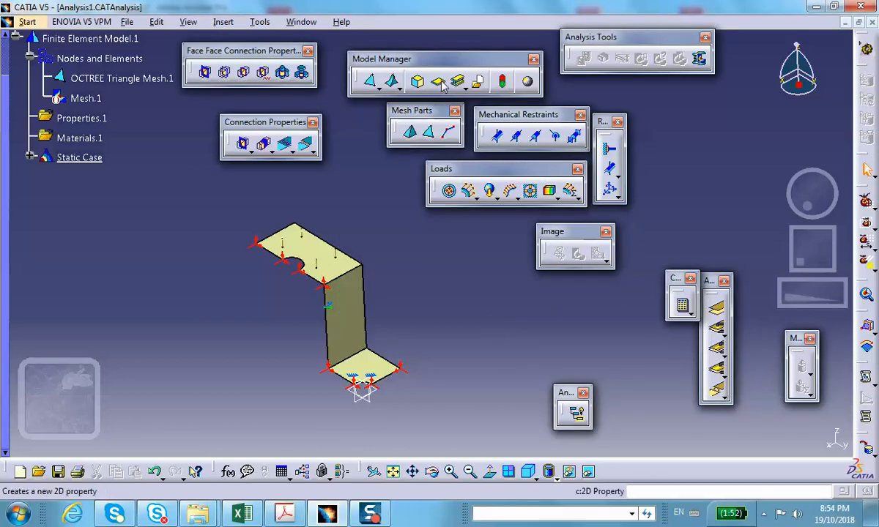
Step: Apply a 2D Property with 0.1 in steel thickness to the shell
left_click(445, 81)
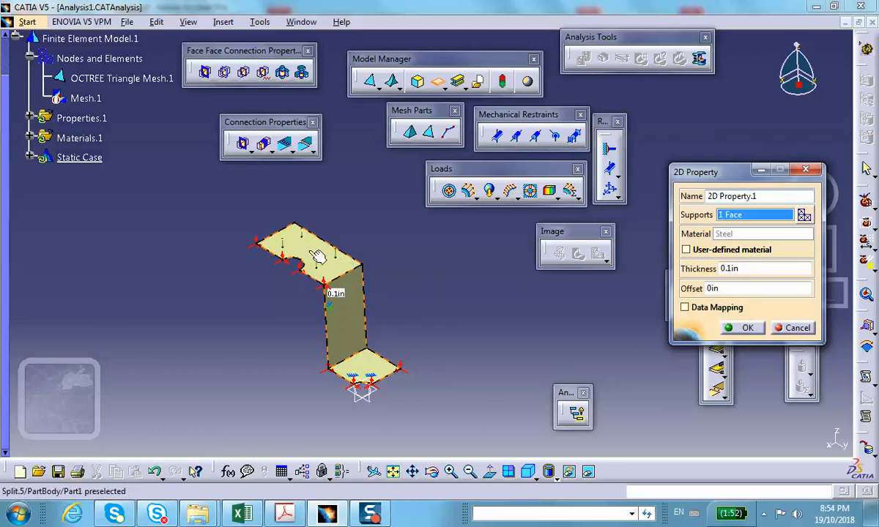
mouse_move(362, 317)
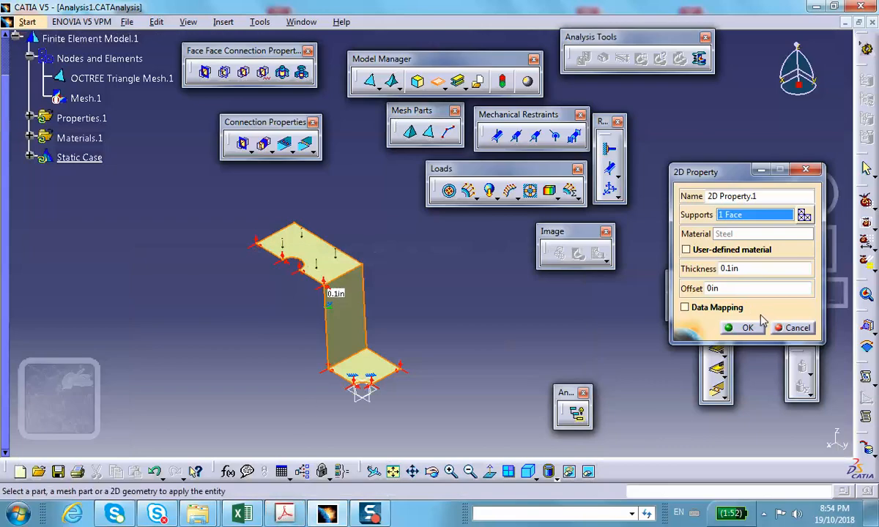
left_click(749, 327)
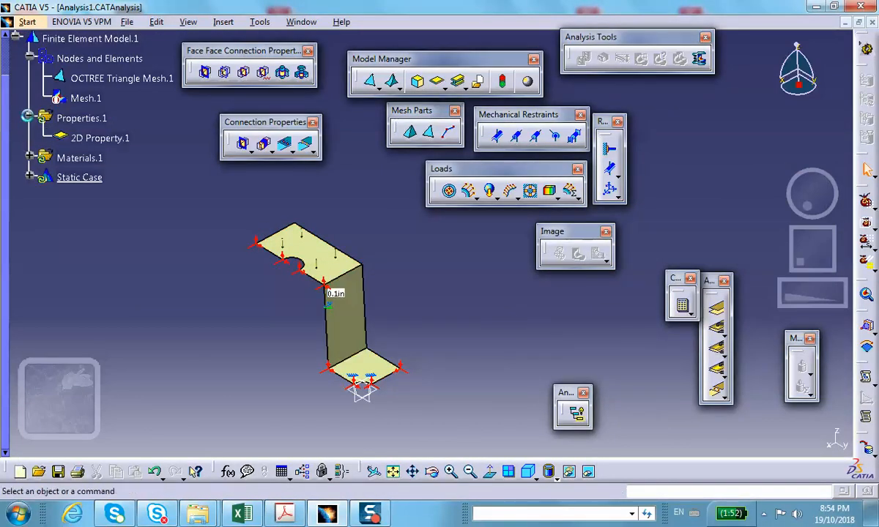
Step: Add a Local 2D Property giving the vertical wall face 0.2 in thickness
right_click(100, 137)
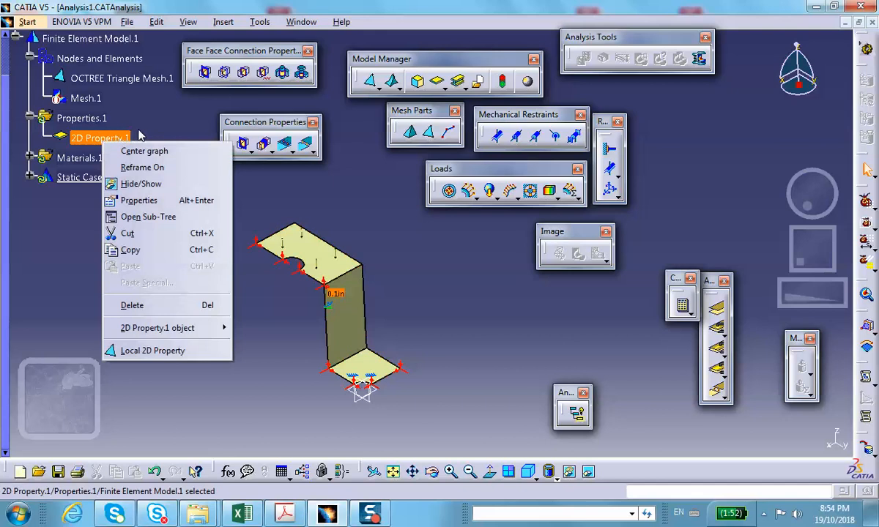
mouse_move(152, 350)
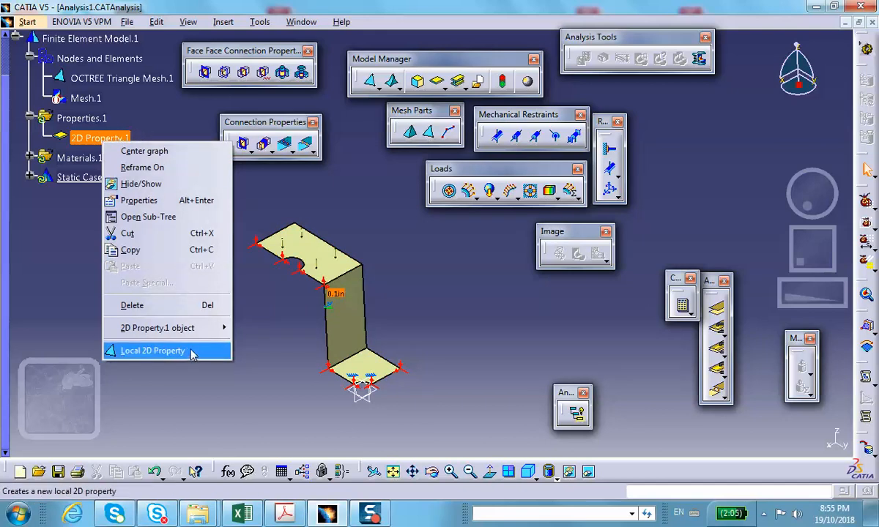
left_click(152, 351)
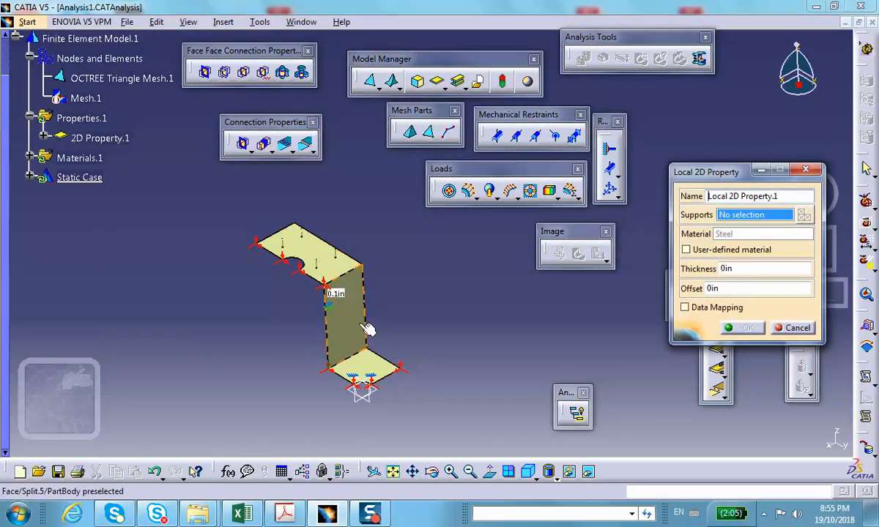
left_click(344, 322)
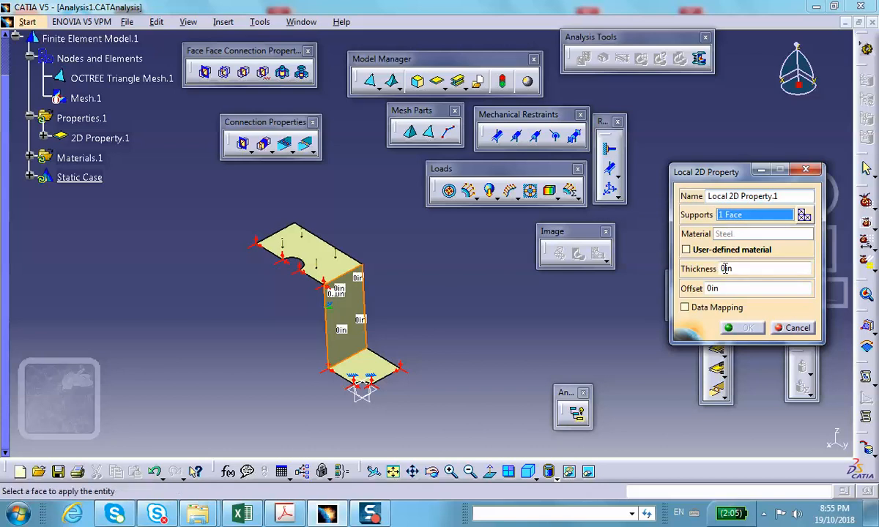
left_click(743, 268)
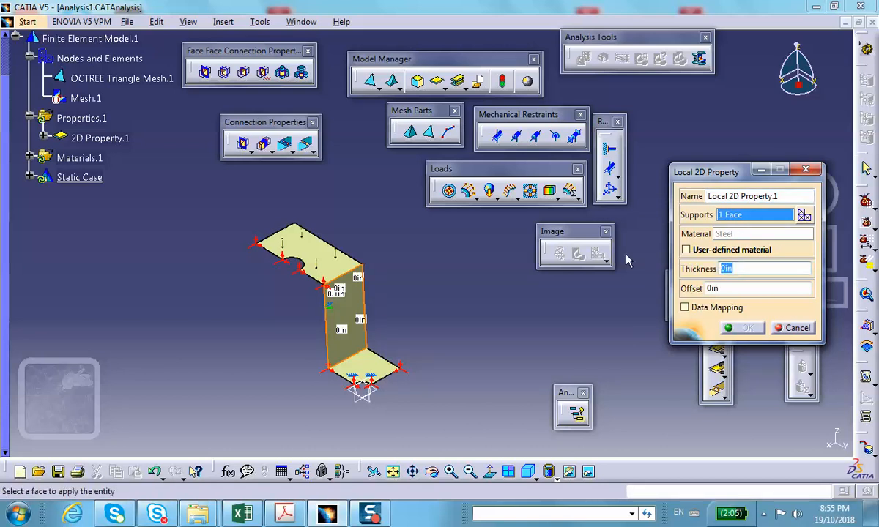
type(".2")
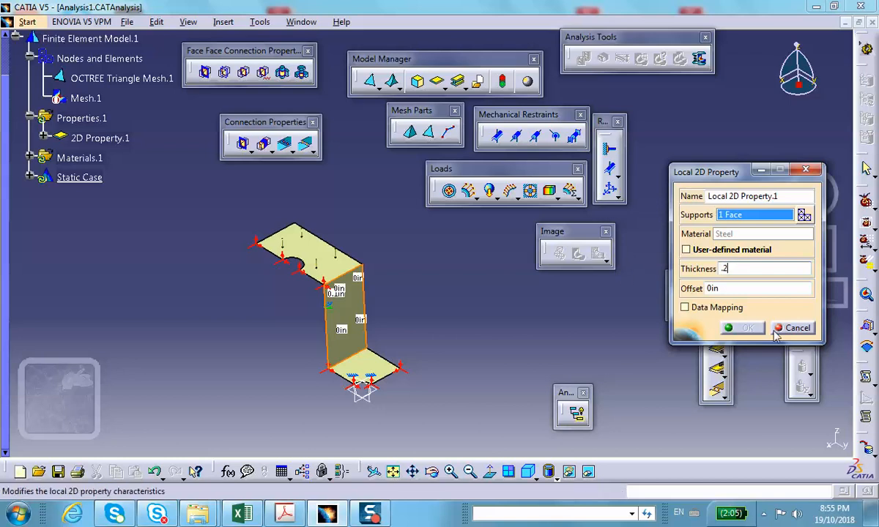
mouse_move(359, 311)
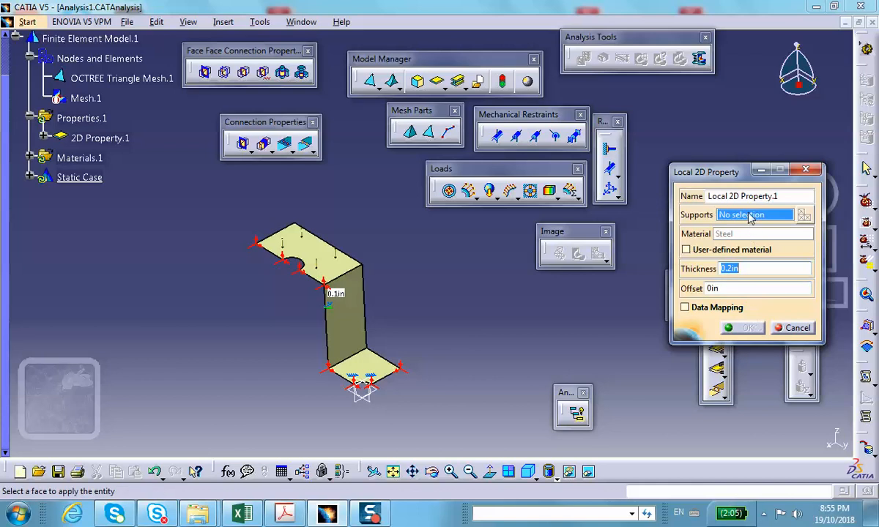
left_click(341, 315)
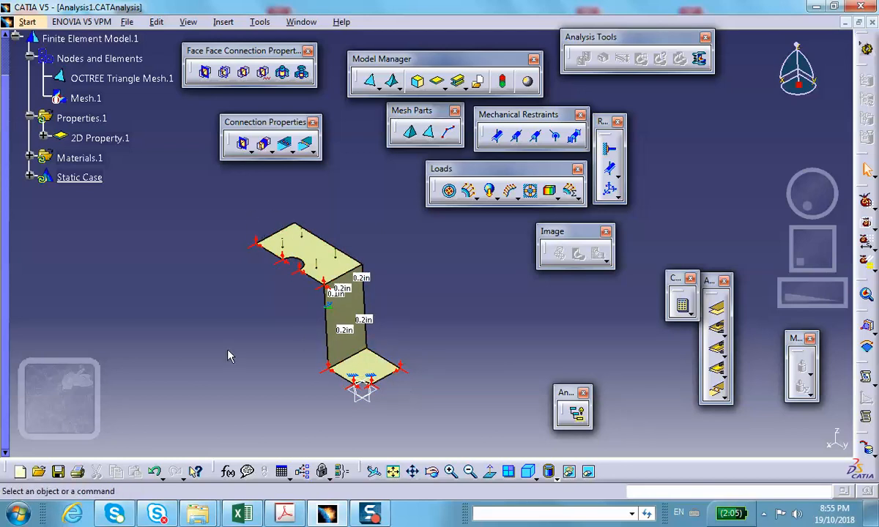
mouse_move(357, 320)
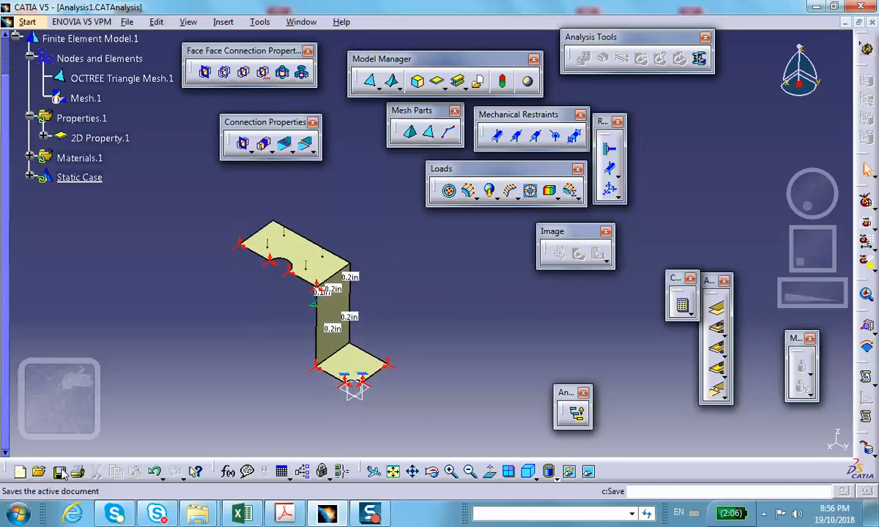
Step: Save the analysis, then compute All cases, accepting the computation resources estimate
left_click(60, 472)
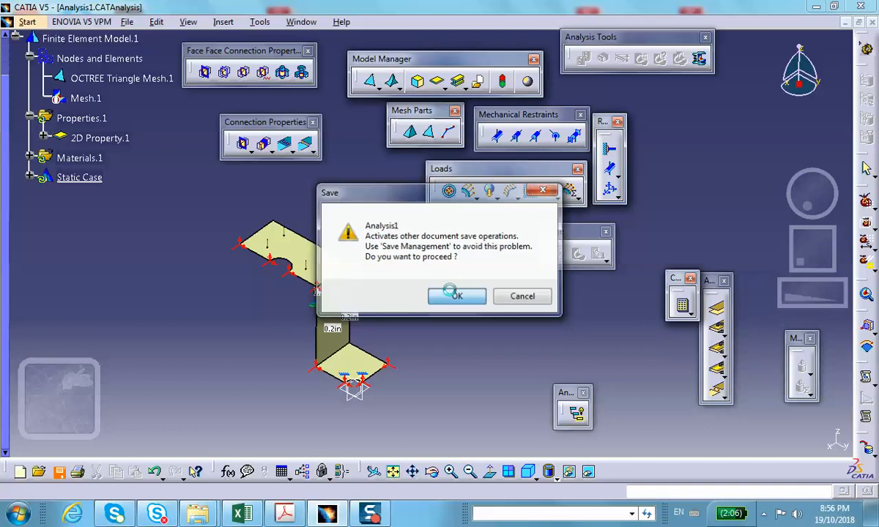
left_click(456, 295)
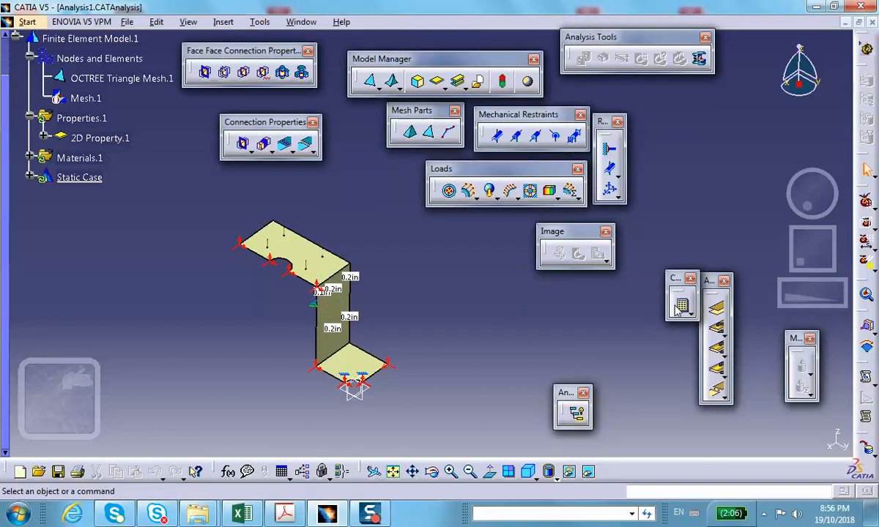
left_click(679, 301)
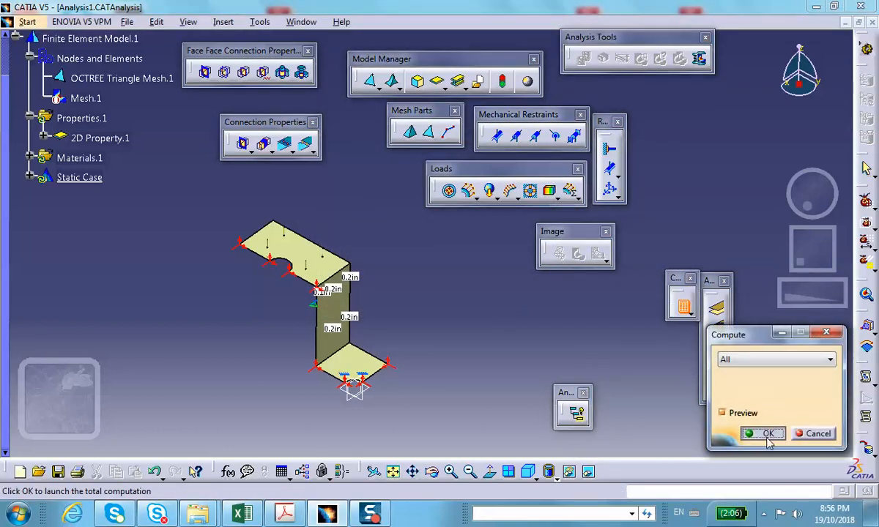
left_click(762, 434)
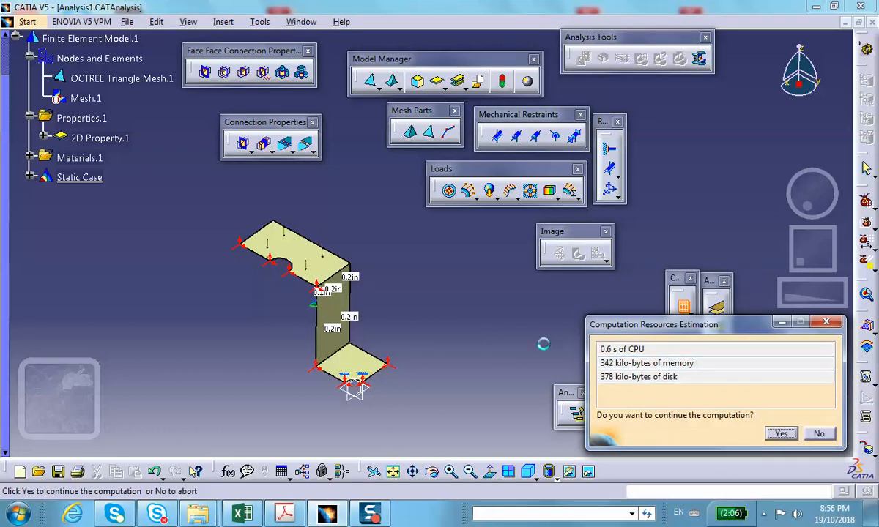
left_click(781, 434)
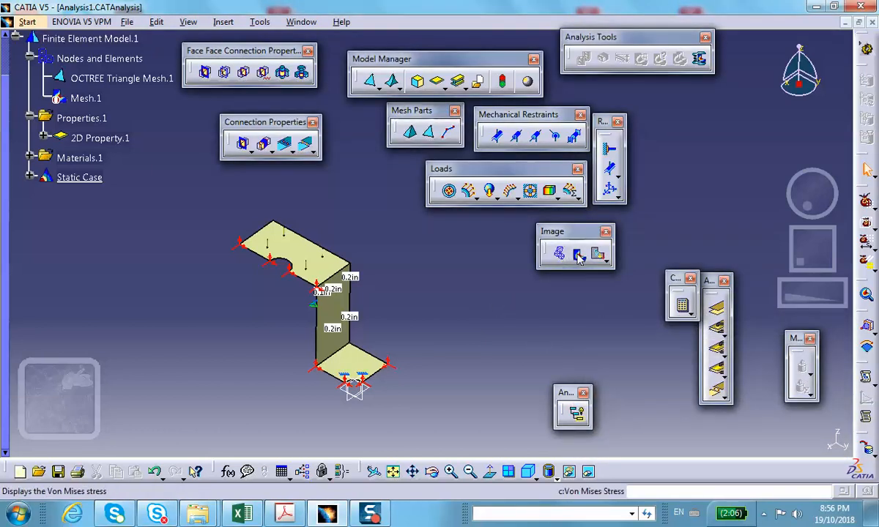
Step: Display the Von Mises stress map on the shell, animate it, then close the animation
left_click(578, 254)
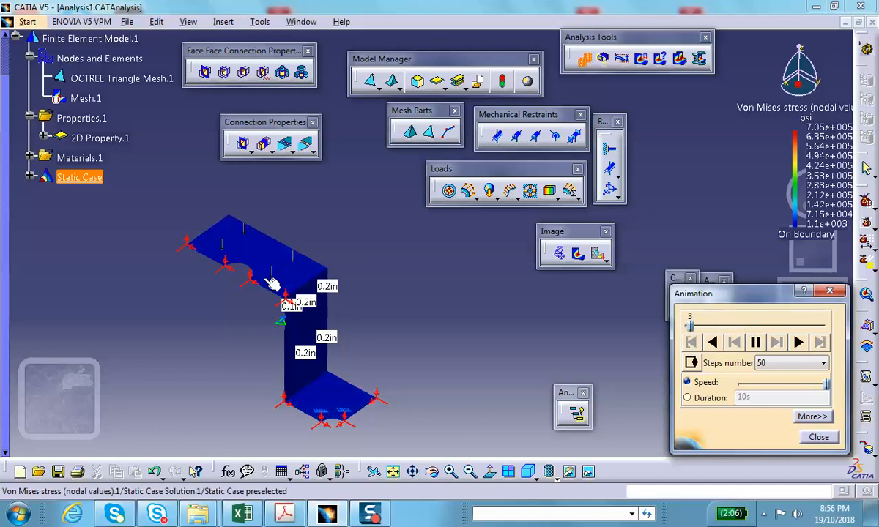
left_click(802, 343)
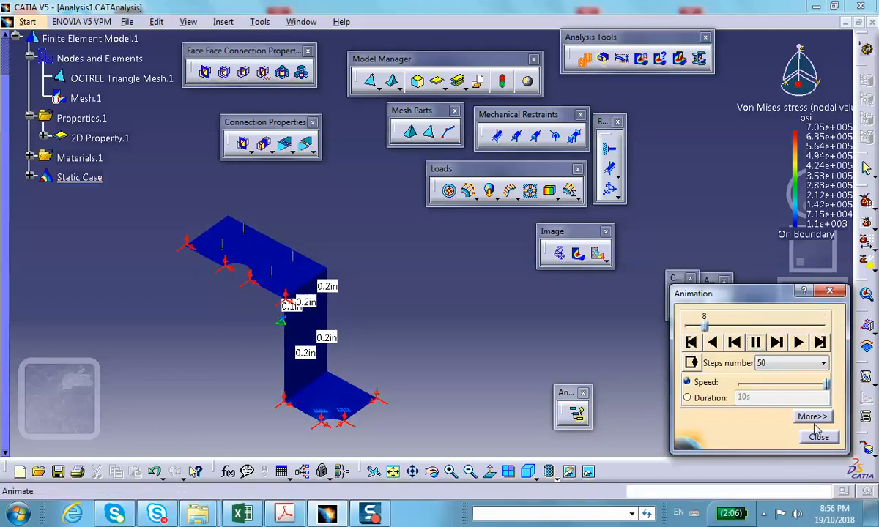
left_click(819, 437)
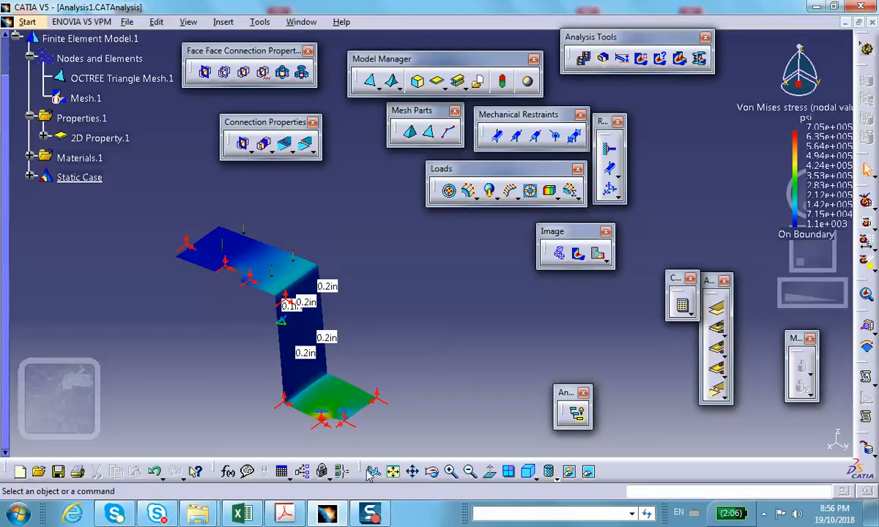